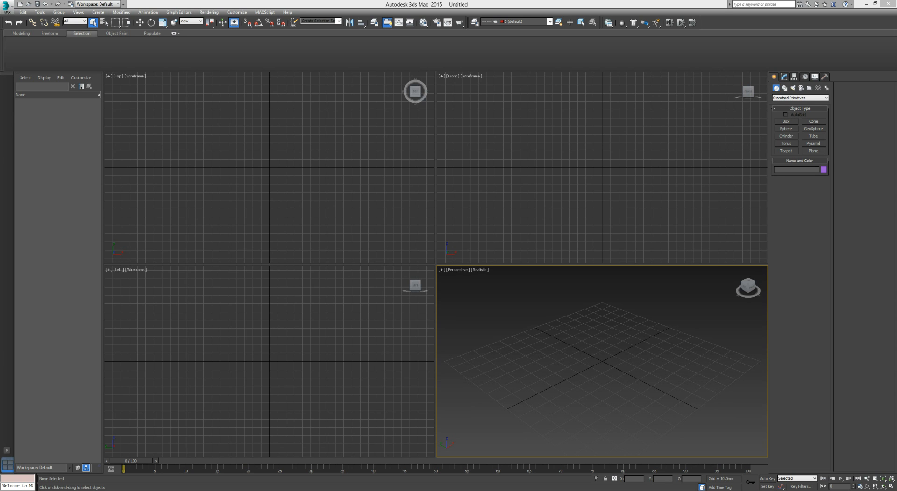
mouse_move(673, 421)
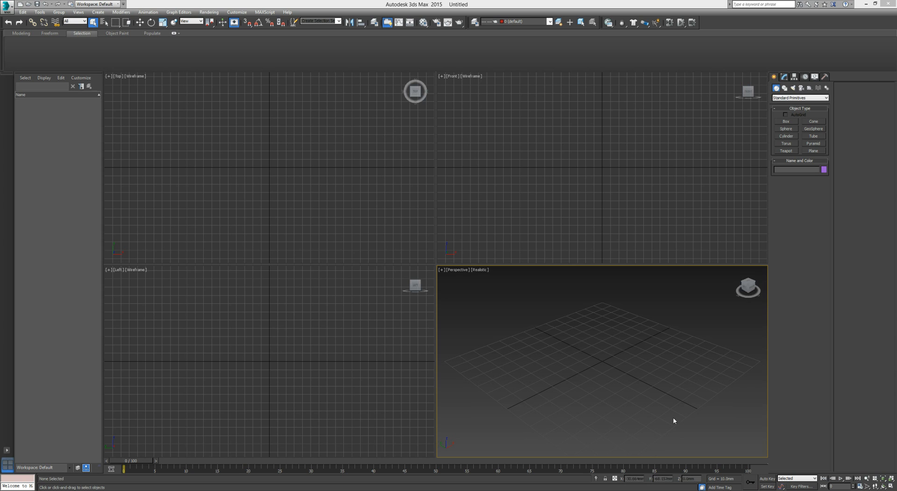
mouse_move(665, 291)
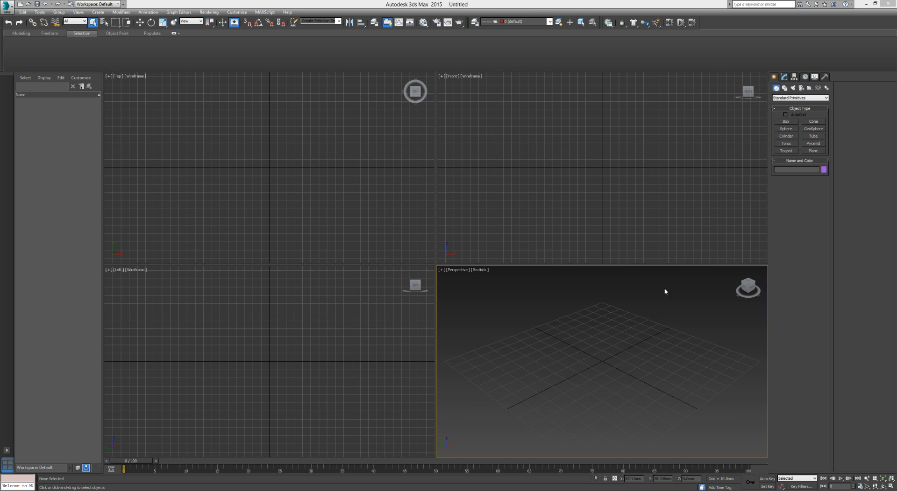
- Create a plane and a teapot resting on it, briefly viewing the object colour swatch
left_click(813, 150)
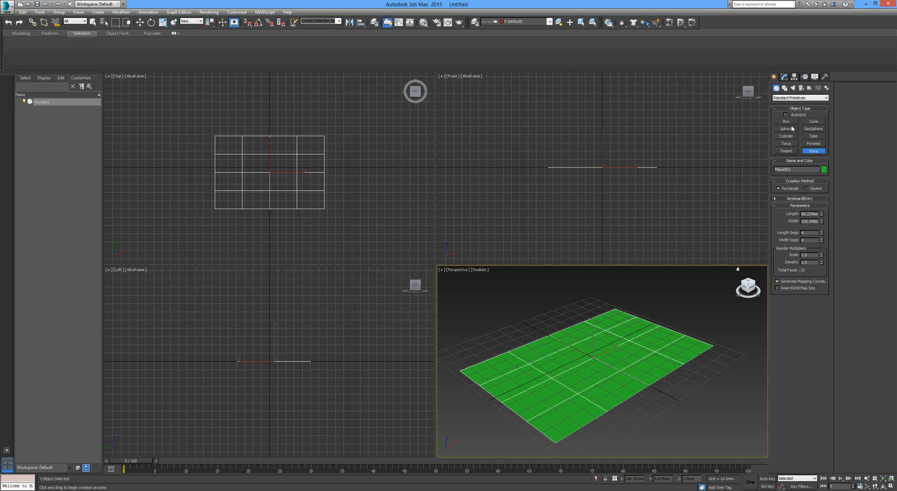
left_click(786, 151)
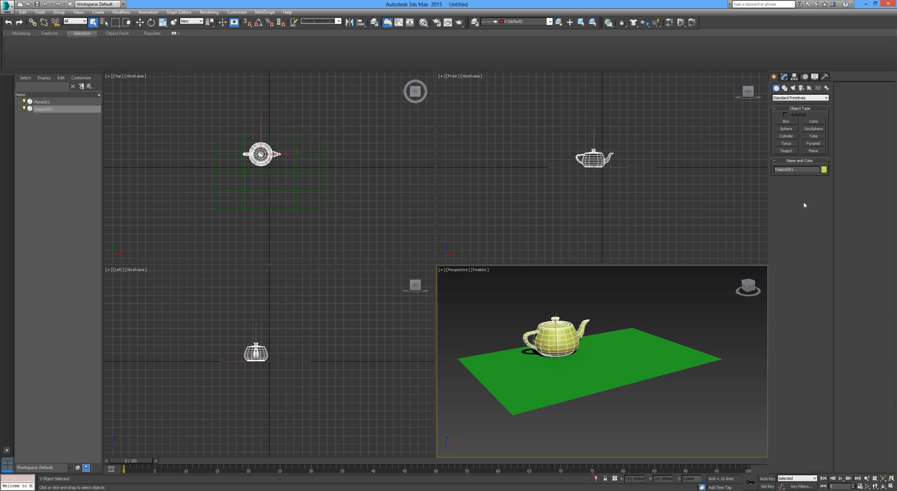
left_click(822, 169)
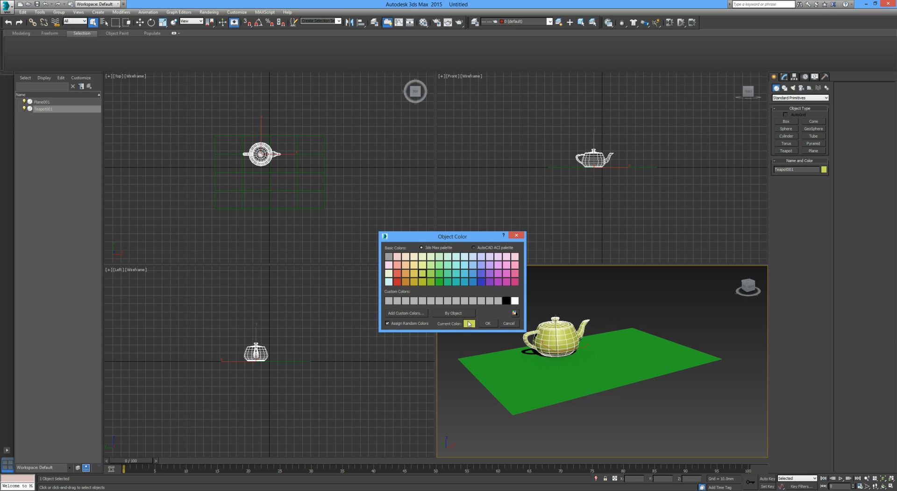
left_click(487, 324)
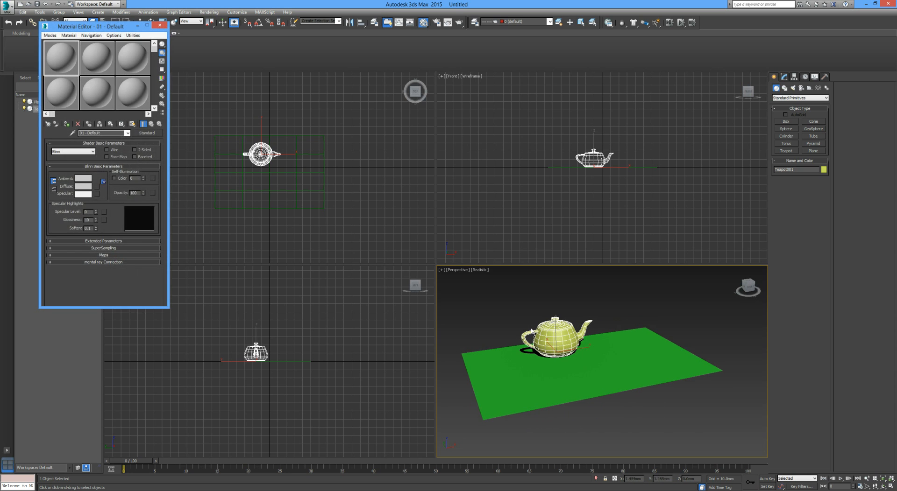
mouse_move(119, 91)
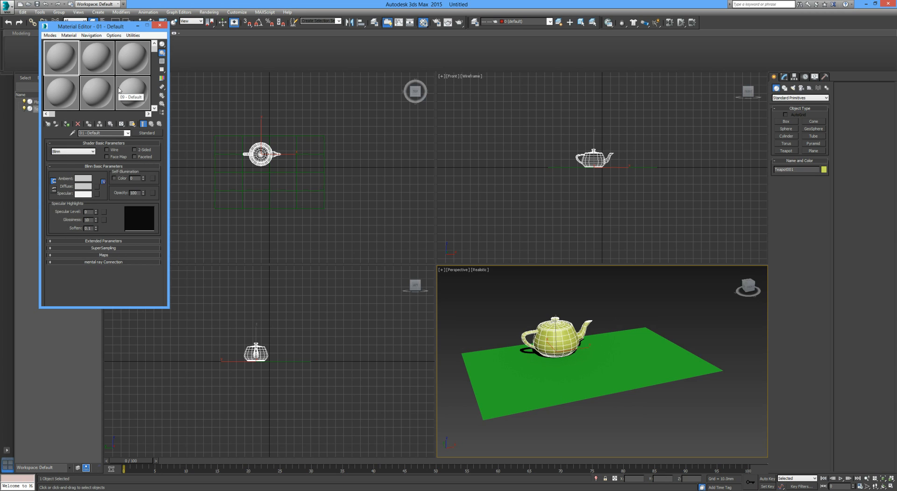
mouse_move(86, 76)
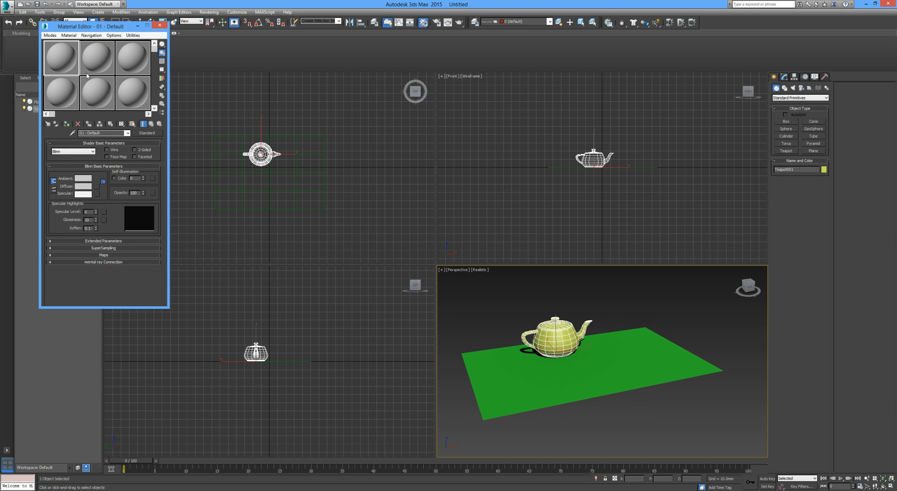
mouse_move(89, 47)
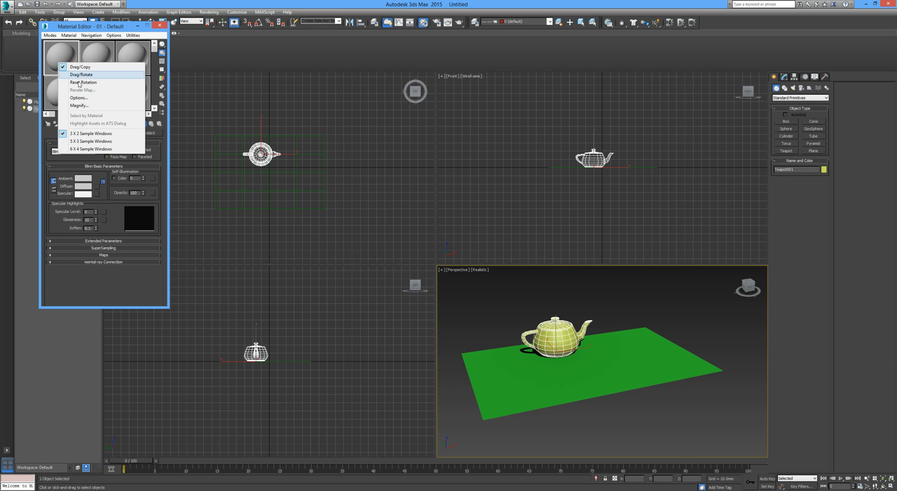
- Enlarge the Material Editor's sample slot grid to show more default spheres
left_click(91, 149)
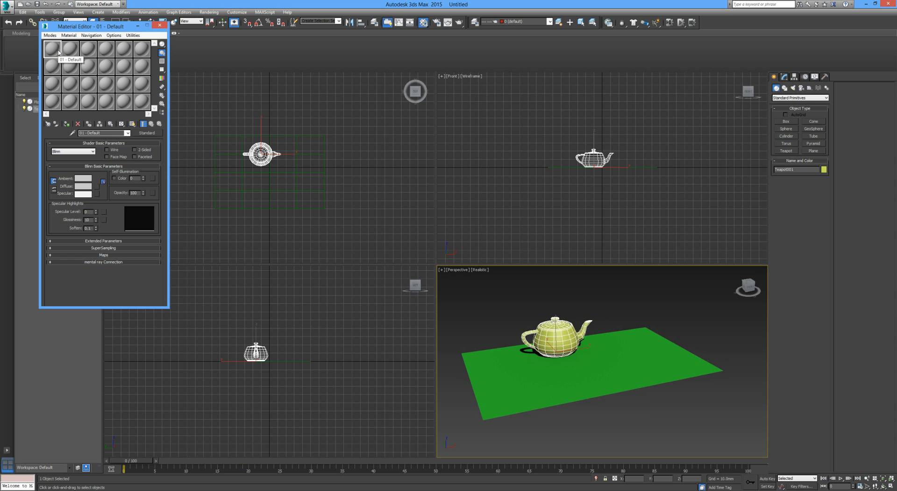
right_click(52, 48)
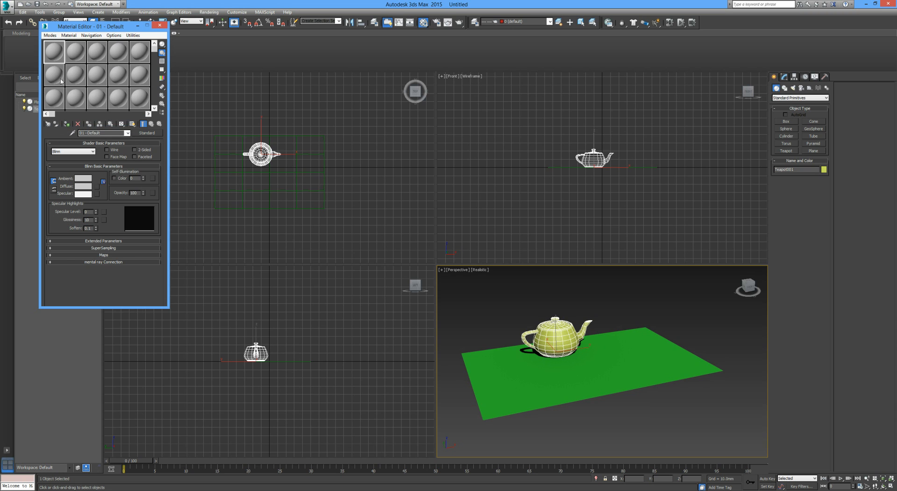
mouse_move(54, 52)
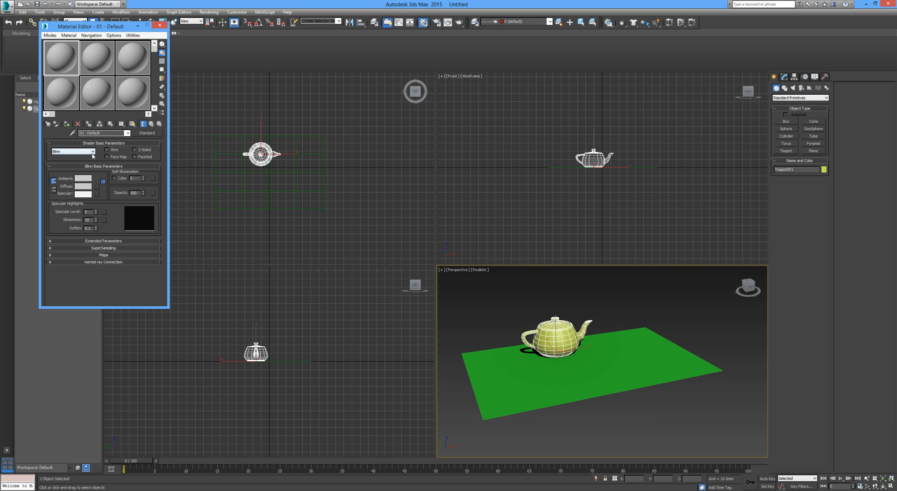
left_click(92, 151)
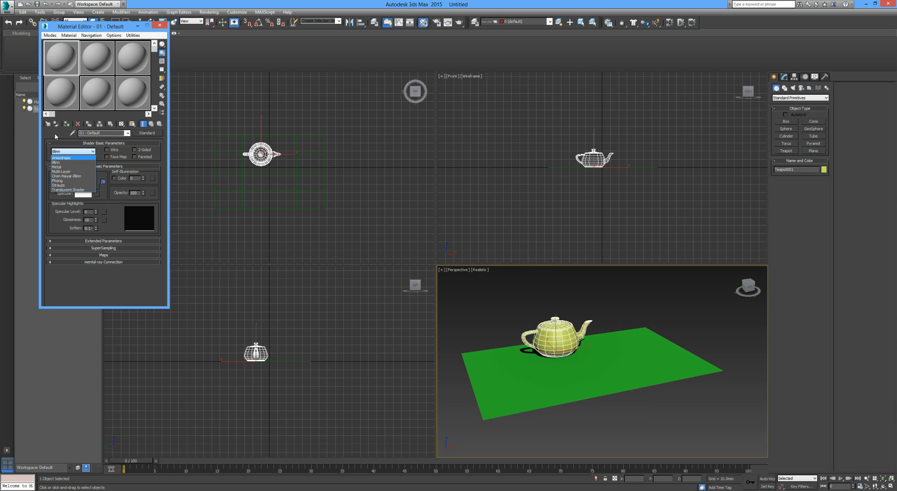
left_click(56, 162)
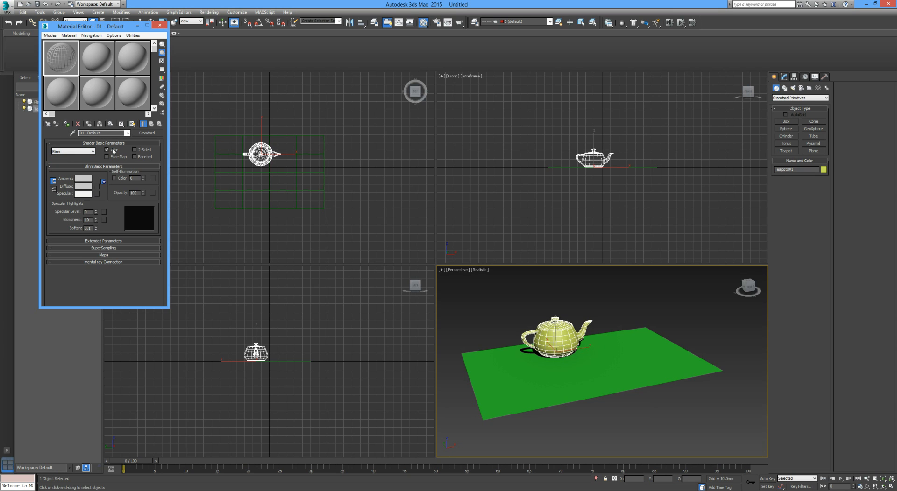
left_click(60, 57)
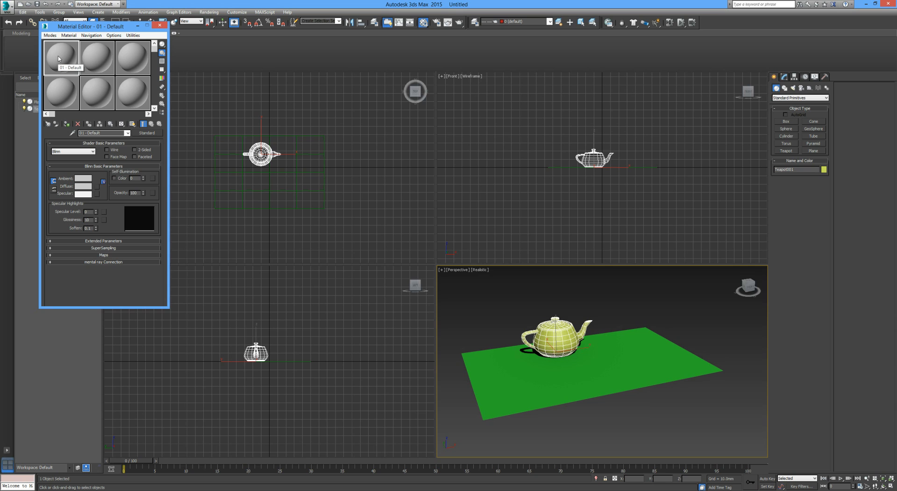
- Magnify material 01 - Default and lock its Ambient and Diffuse colours together
double_click(60, 55)
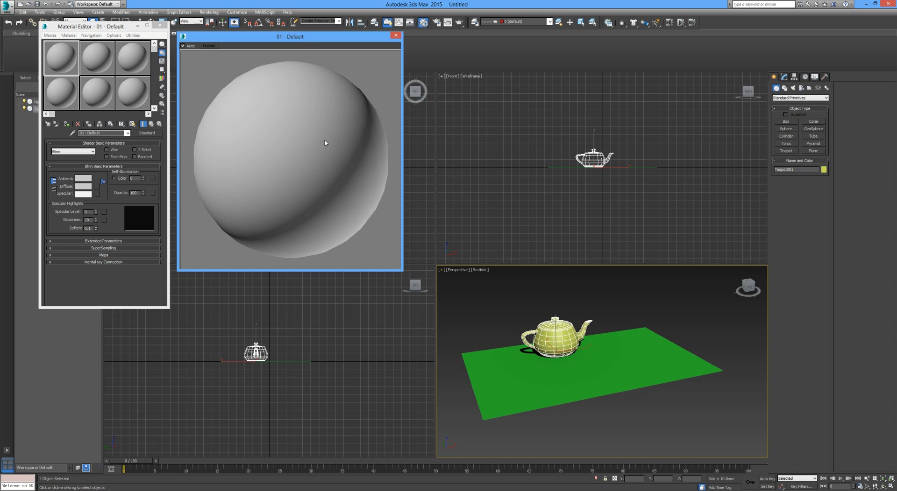
mouse_move(243, 144)
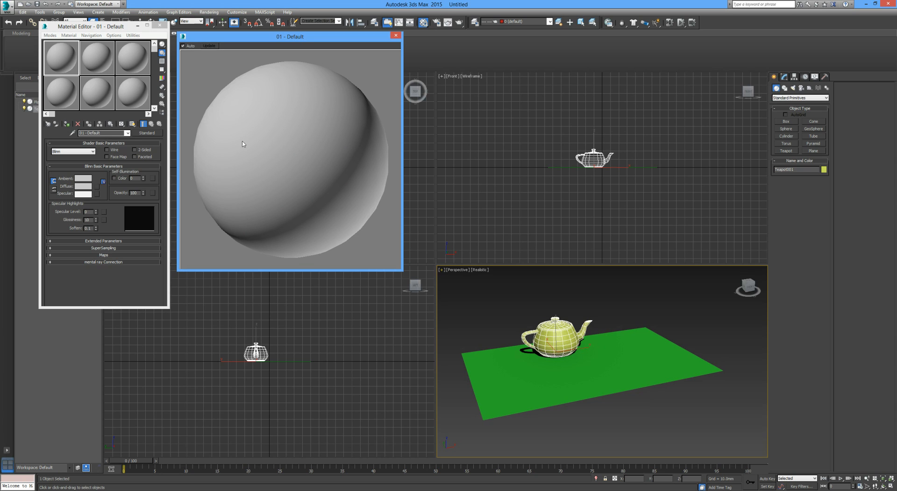
mouse_move(70, 68)
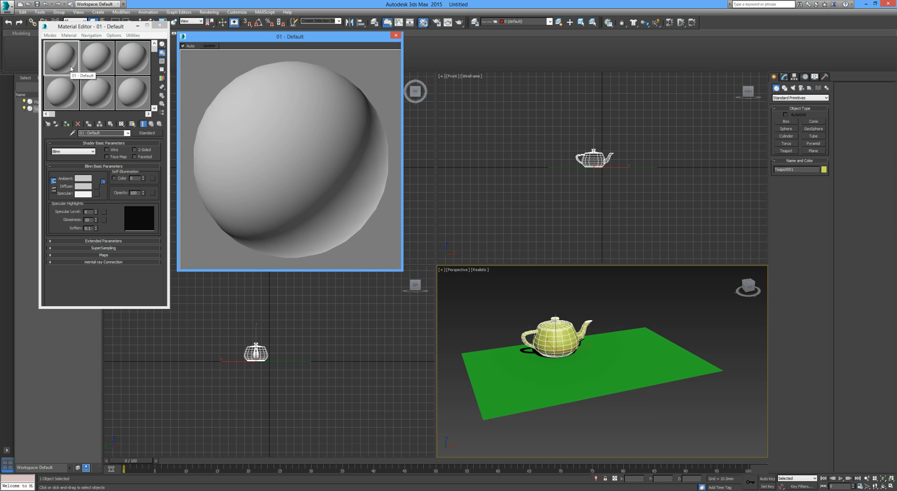
mouse_move(106, 156)
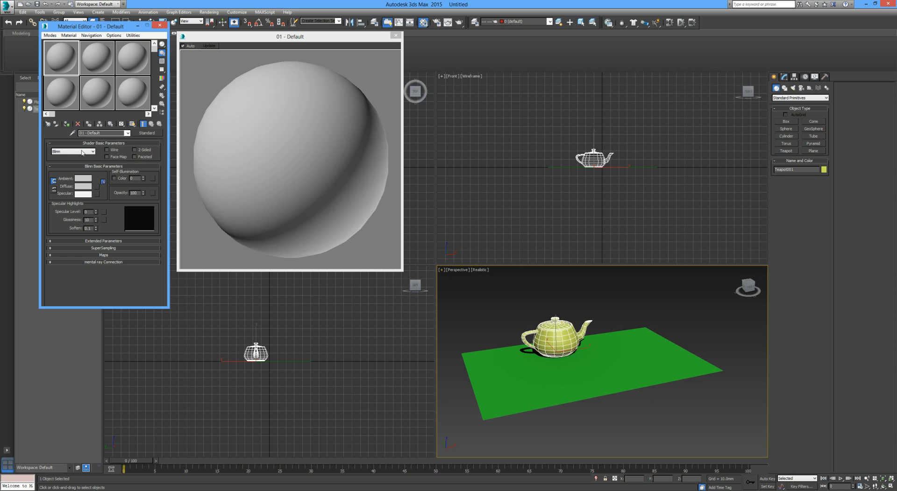
mouse_move(113, 162)
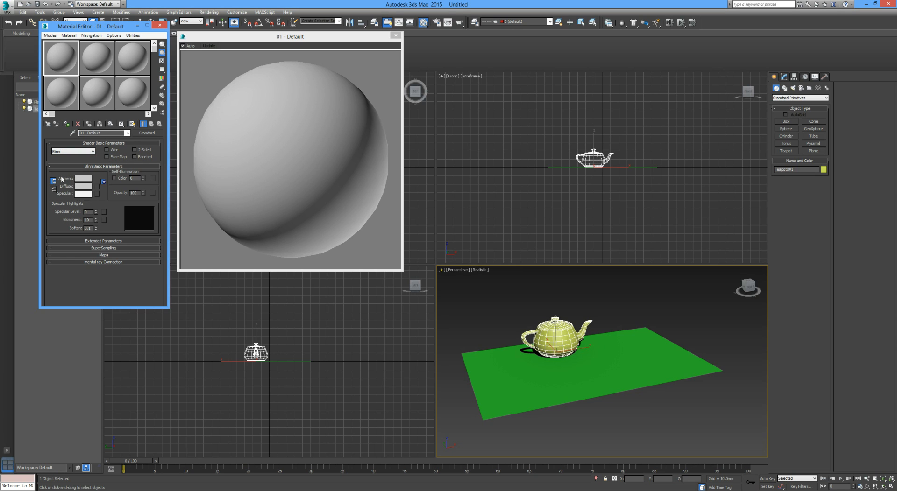
mouse_move(67, 191)
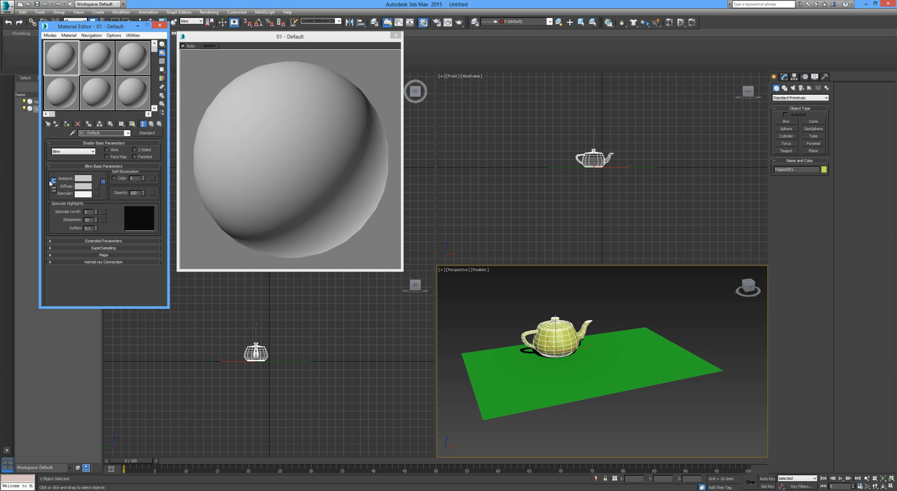
left_click(54, 182)
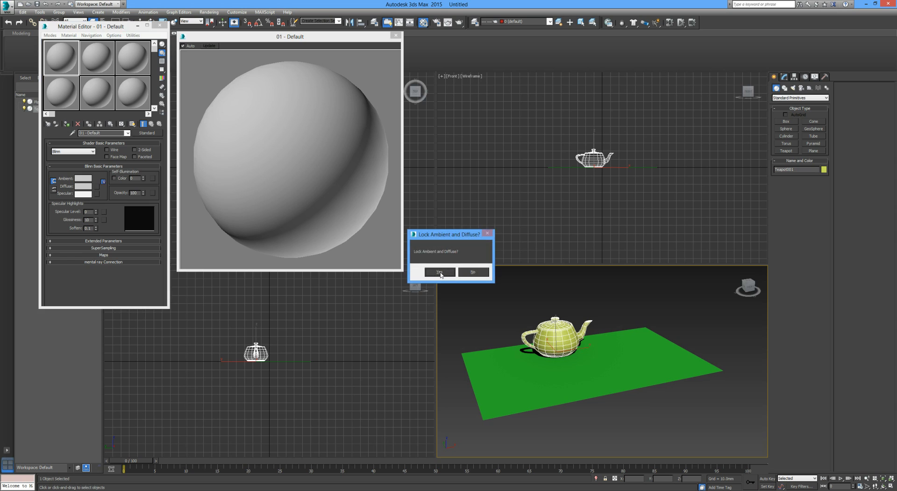
left_click(439, 272)
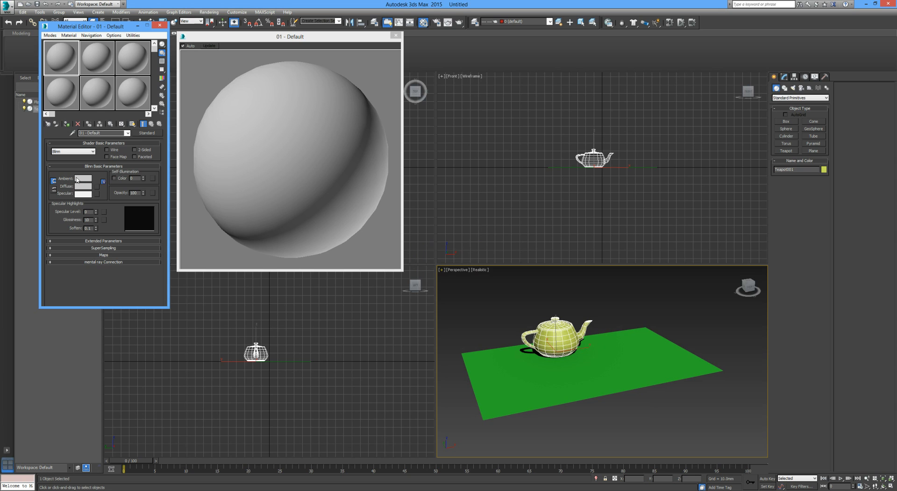
mouse_move(83, 182)
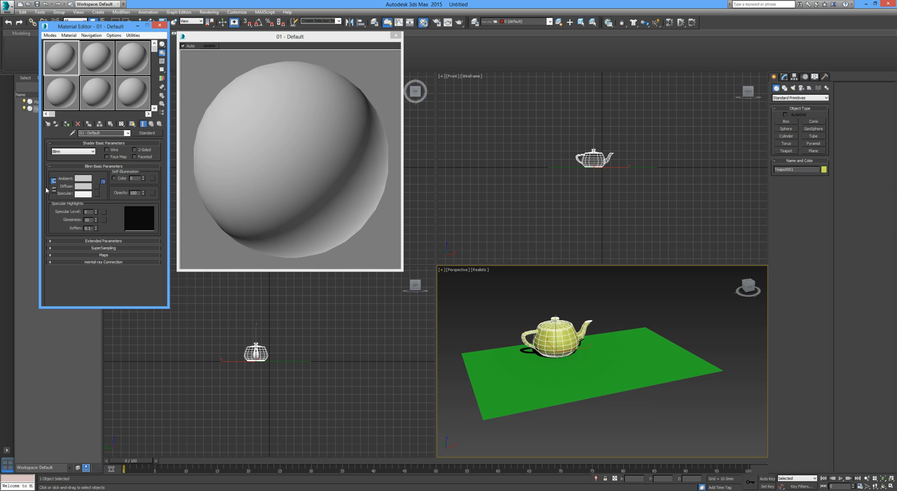
mouse_move(53, 195)
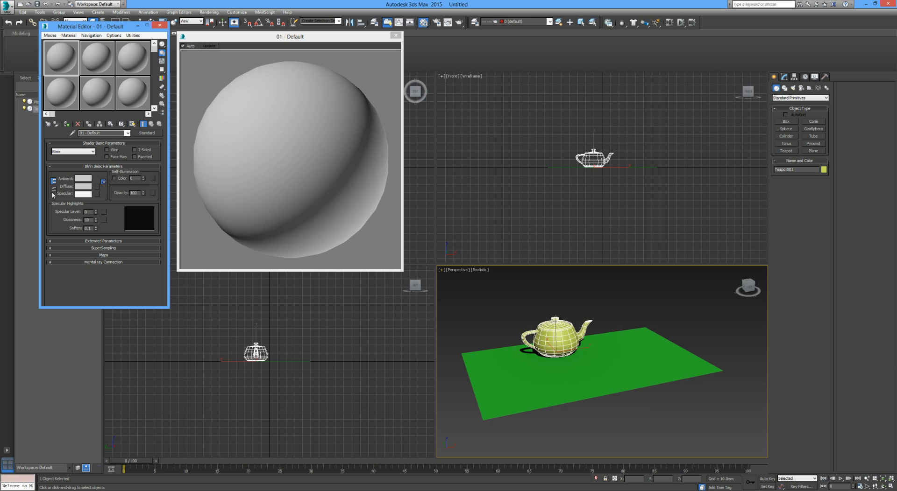
left_click(52, 186)
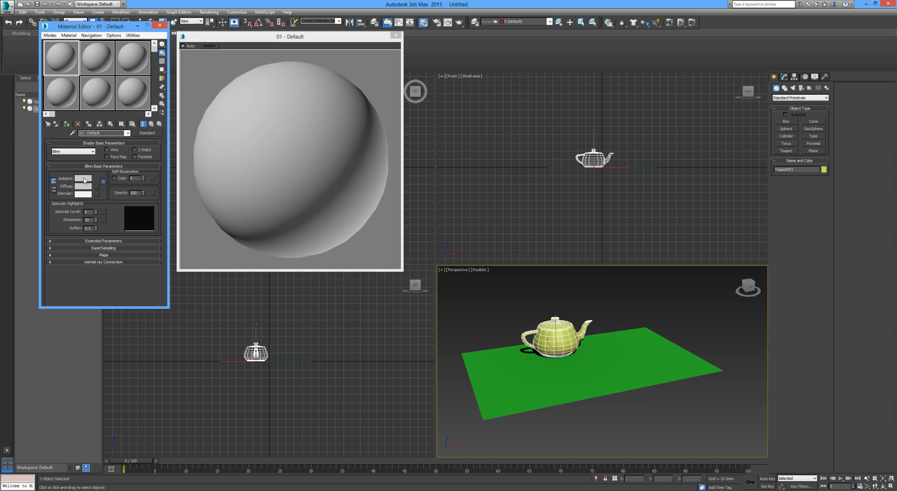
- Set the first material's Ambient/Diffuse colour to a medium blue and confirm it
left_click(83, 178)
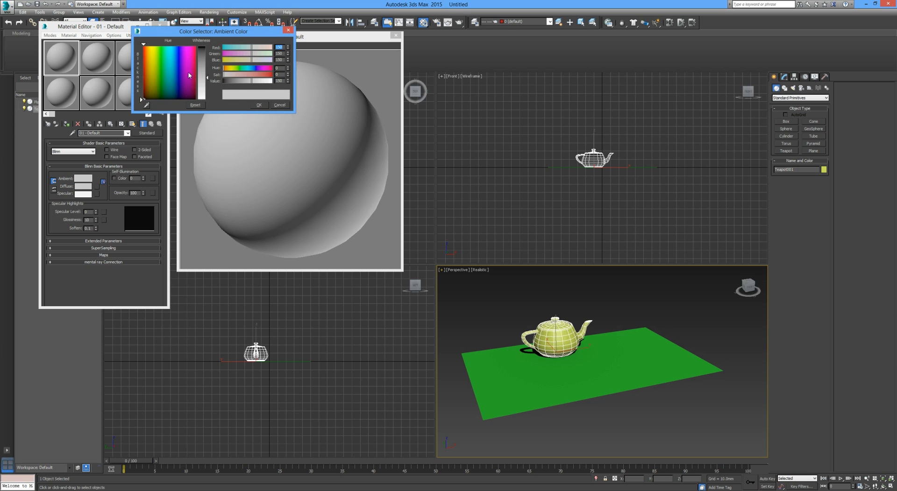
left_click(188, 71)
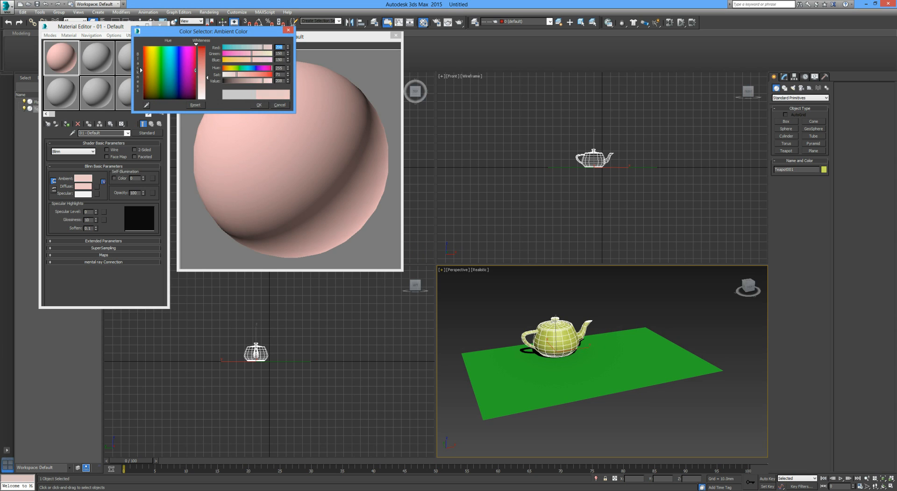
left_click(176, 70)
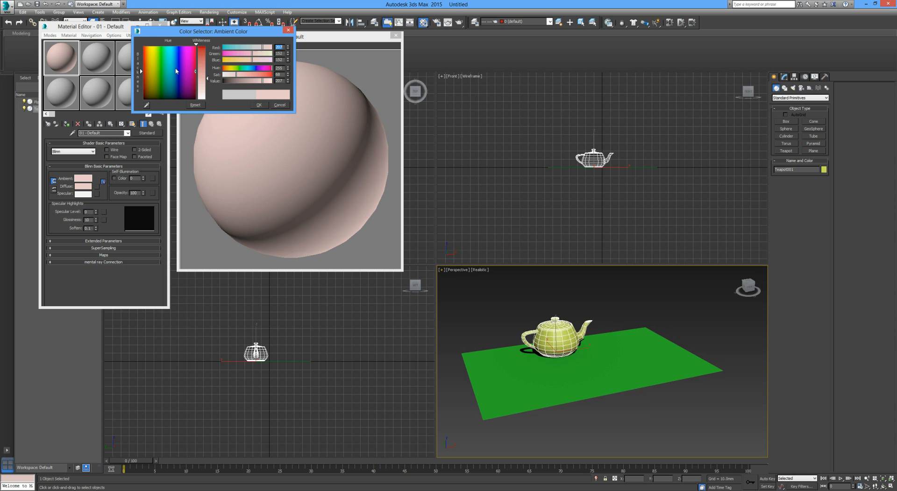
left_click(167, 57)
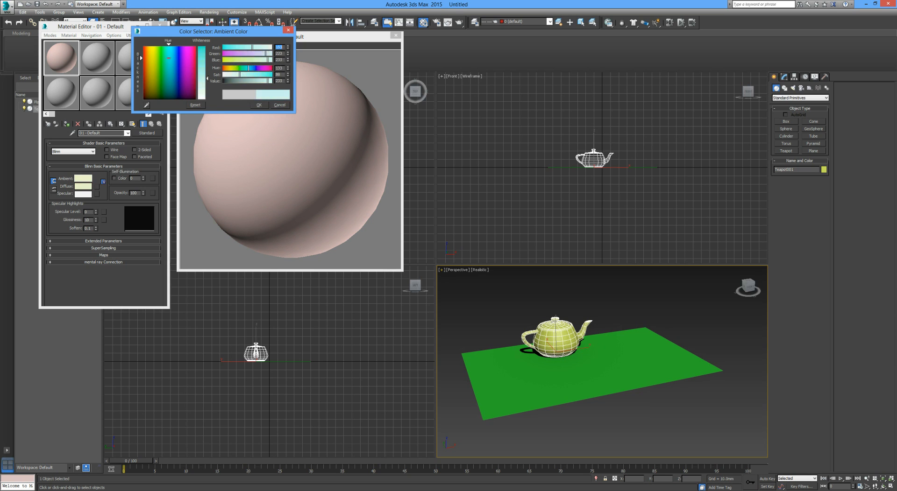
left_click(176, 67)
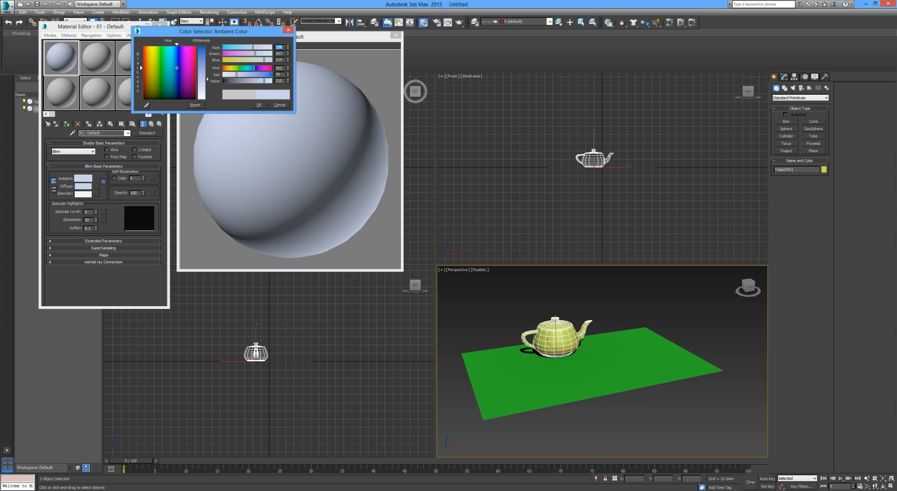
left_click(170, 68)
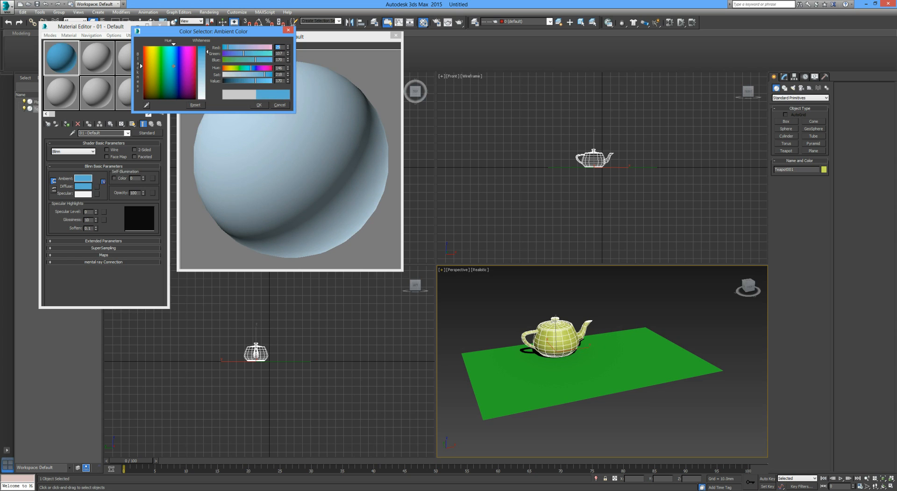
left_click(169, 65)
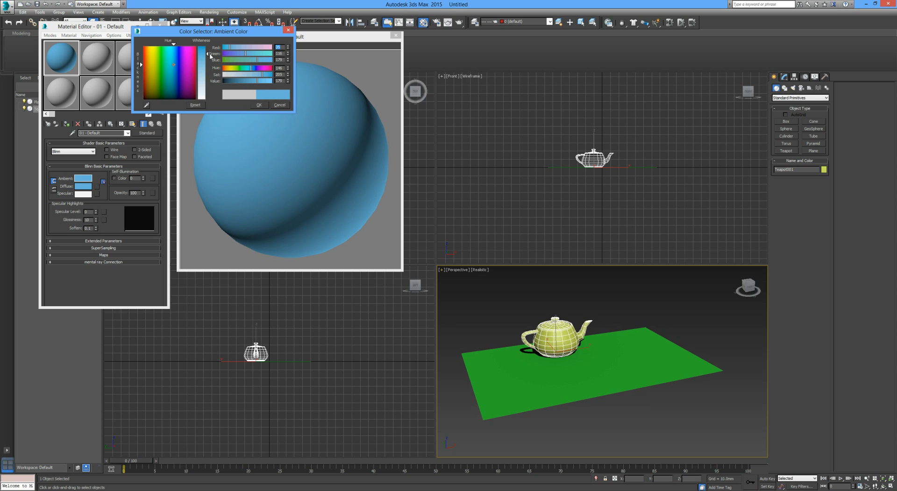
mouse_move(245, 83)
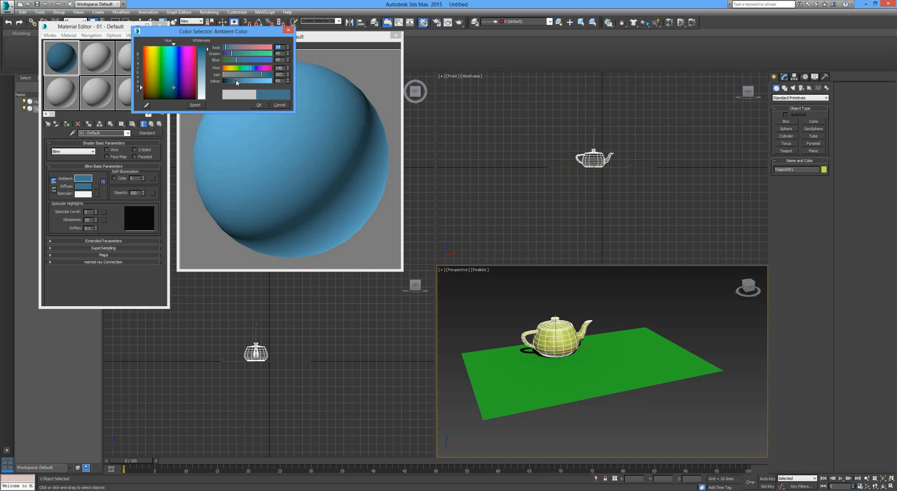
left_click_drag(237, 81, 271, 81)
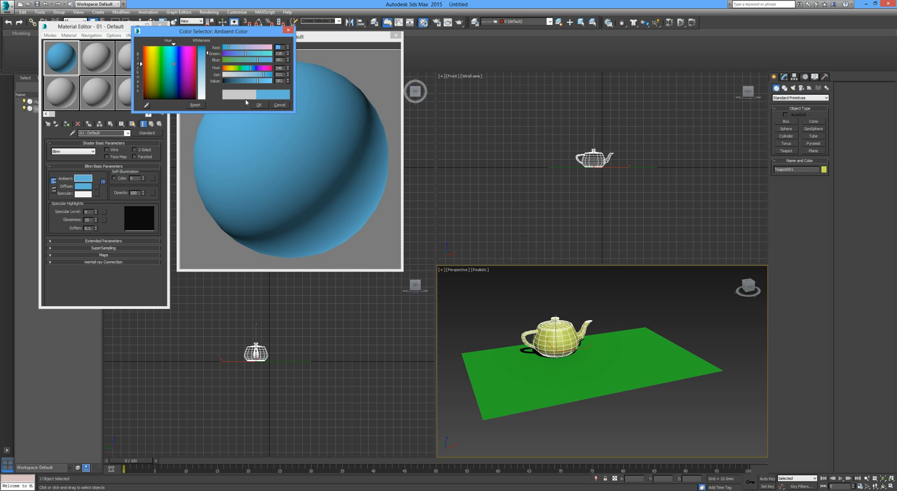
left_click(259, 105)
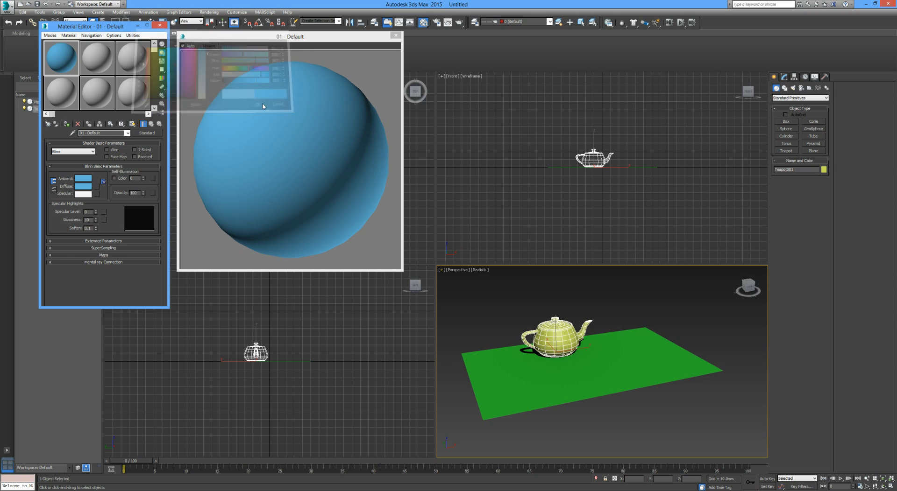
left_click(277, 105)
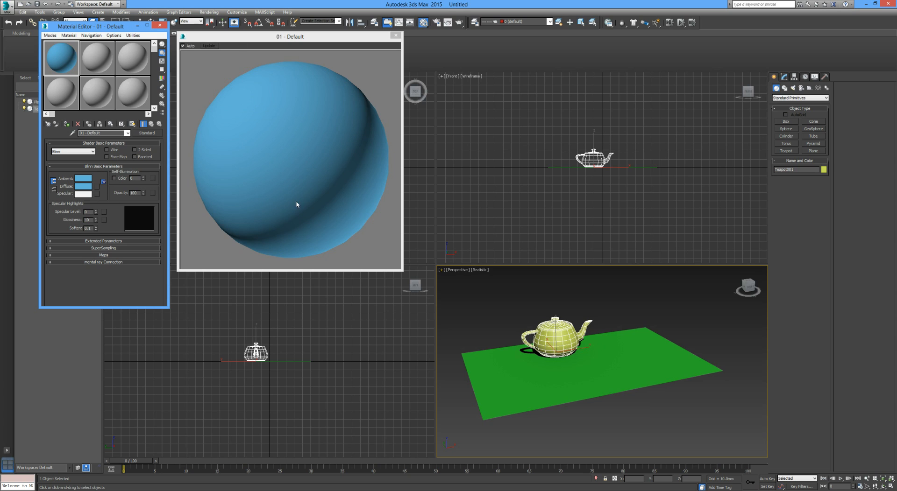
mouse_move(314, 209)
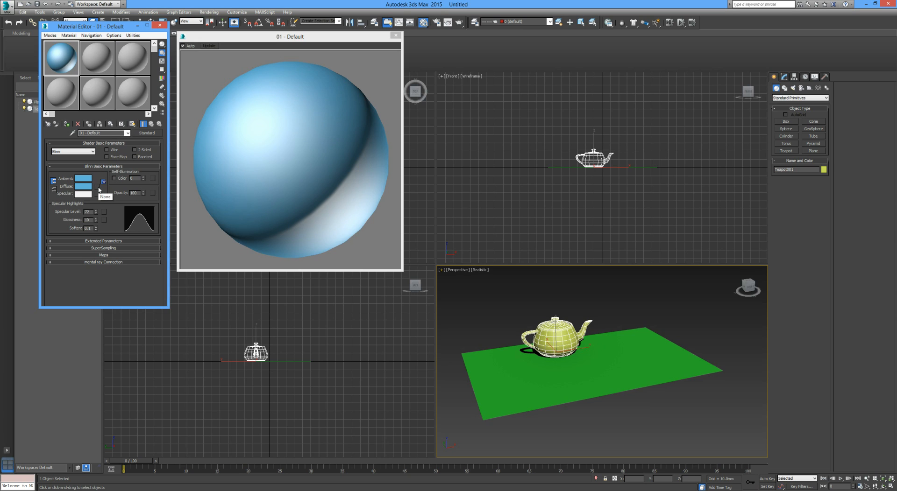
mouse_move(291, 81)
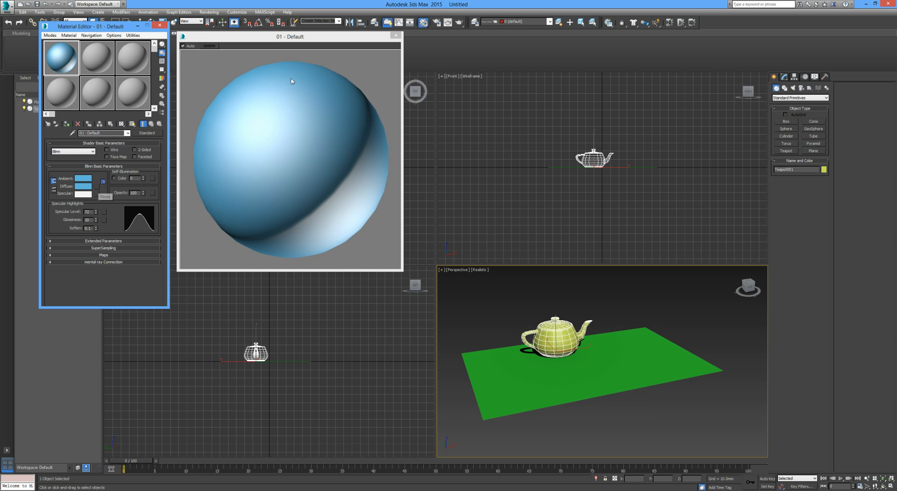
mouse_move(196, 230)
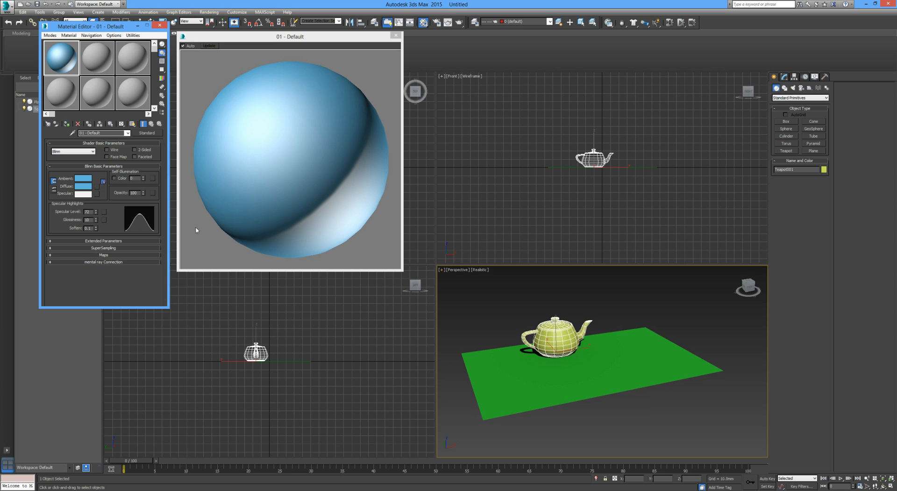
mouse_move(96, 222)
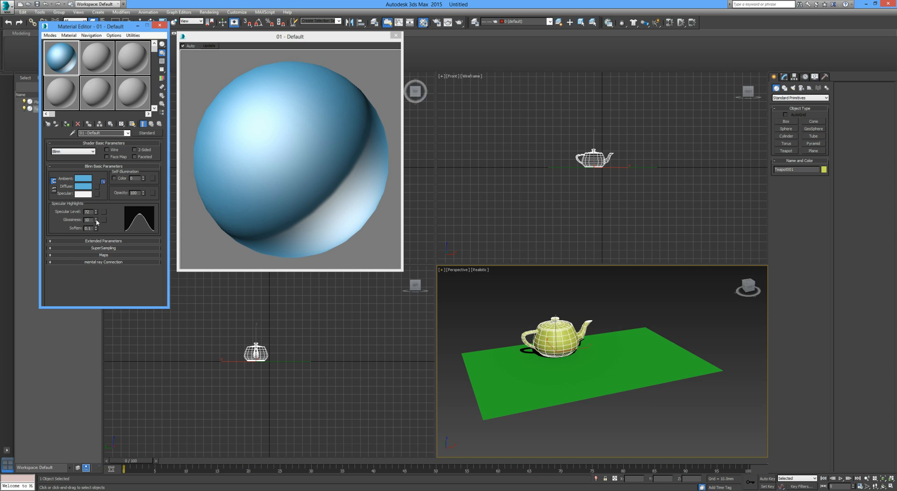
- Raise the blue material's glossiness for a tight highlight and enable Self-Illumination Color
left_click(97, 221)
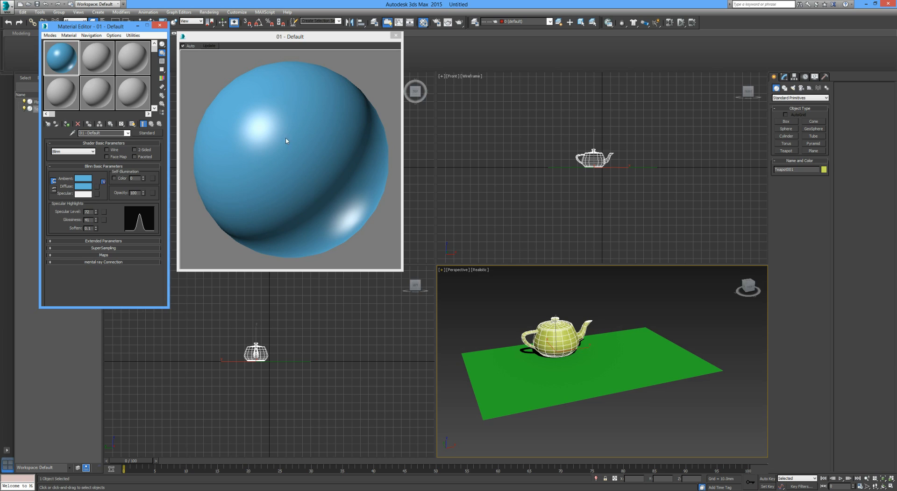
mouse_move(266, 134)
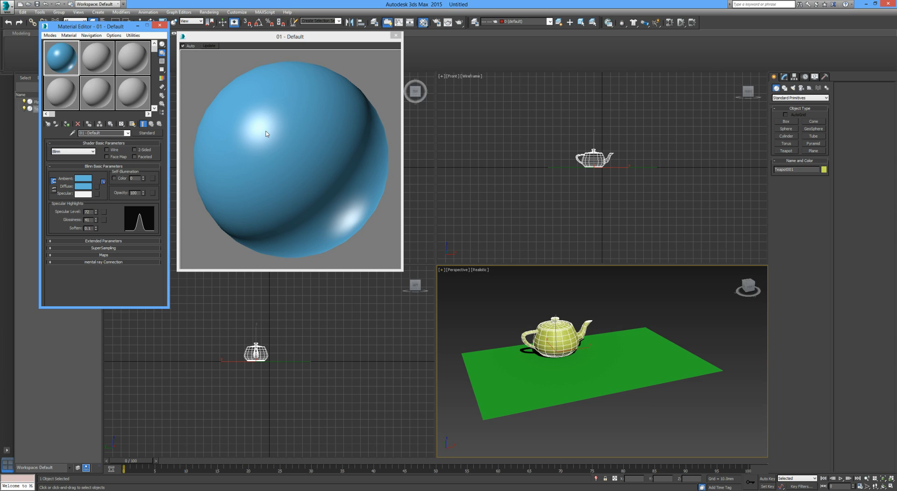
mouse_move(236, 128)
type("76")
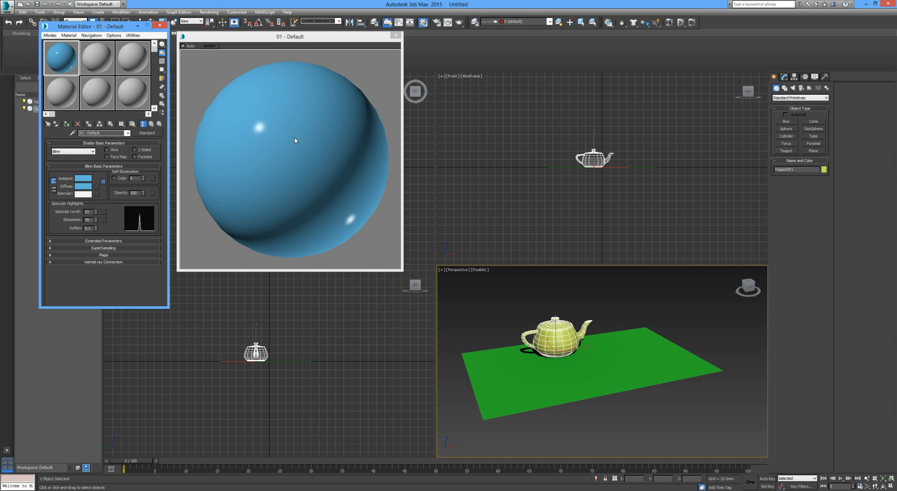
mouse_move(160, 152)
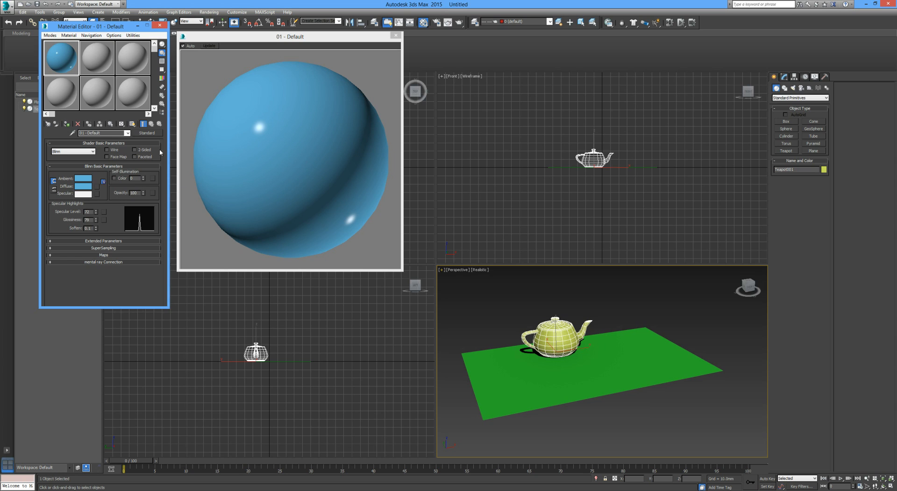
mouse_move(80, 233)
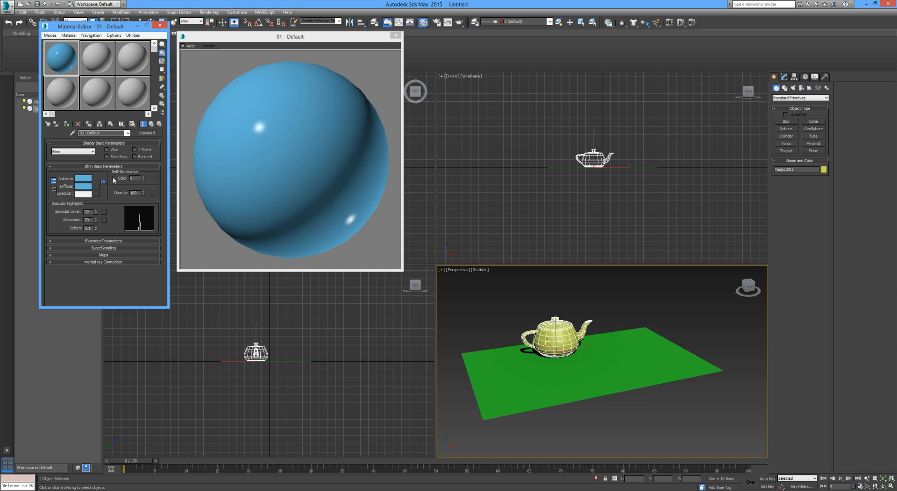
left_click(136, 178)
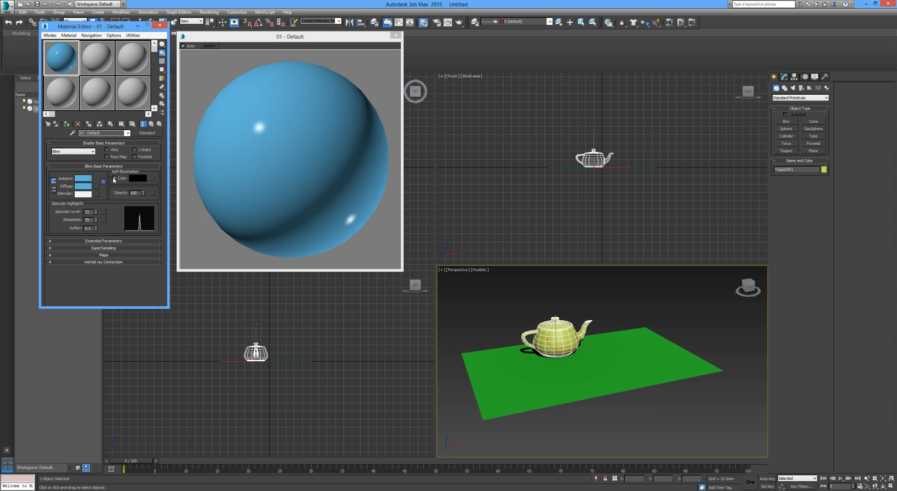
- Give the blue material a light blue self-illumination colour, then turn self-illumination off
left_click(114, 179)
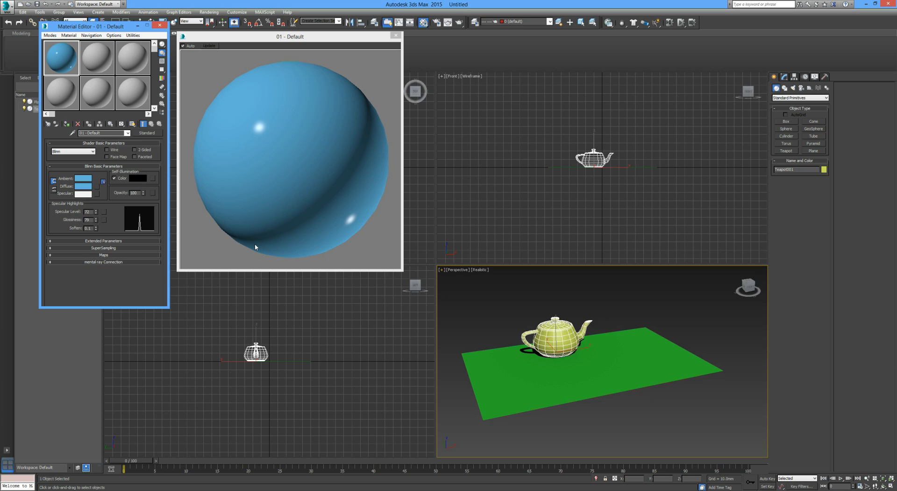
mouse_move(267, 222)
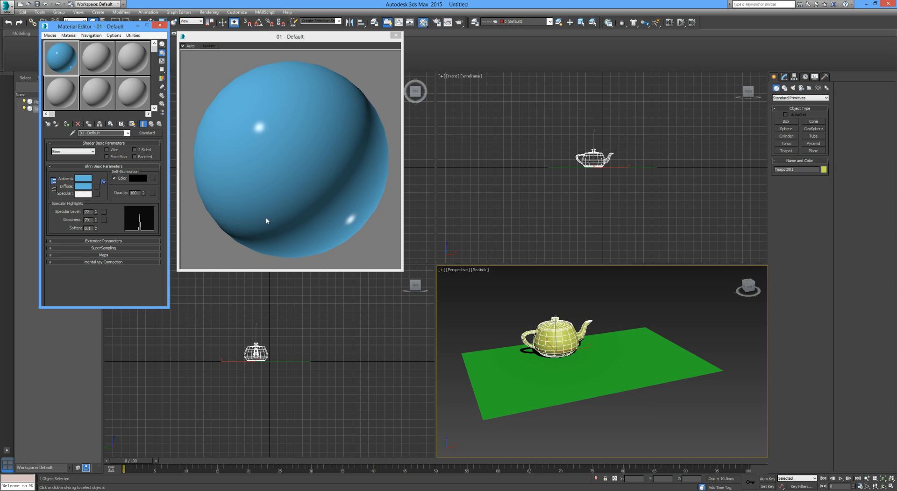
left_click(137, 177)
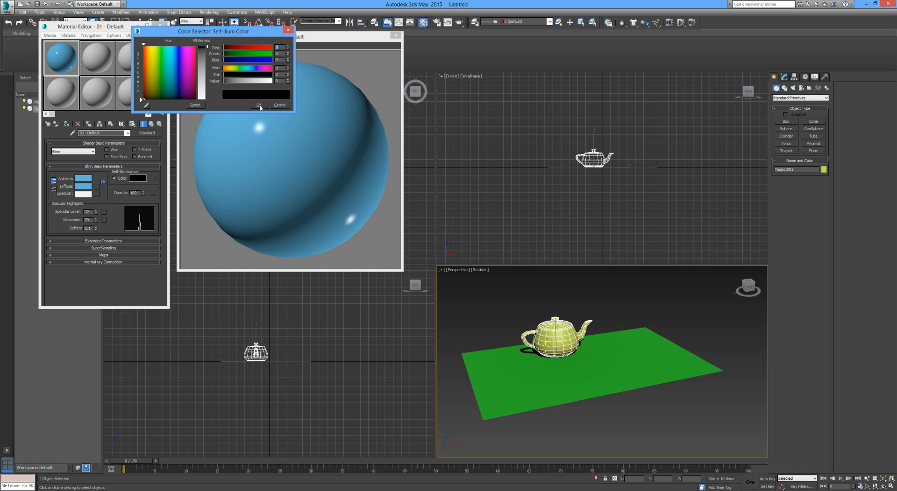
mouse_move(168, 107)
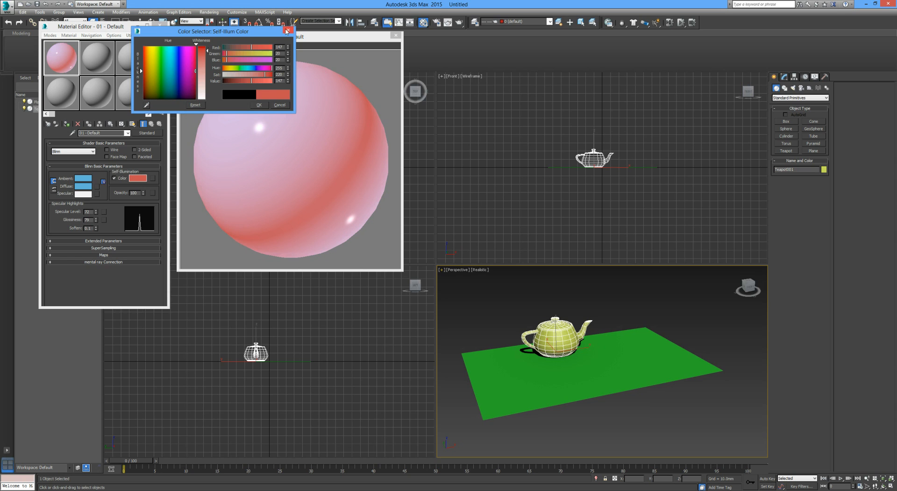
mouse_move(292, 93)
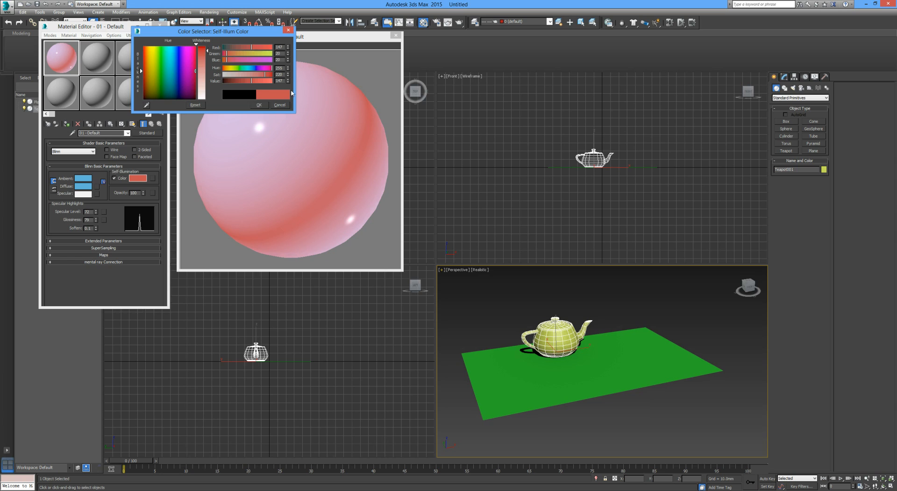
mouse_move(185, 201)
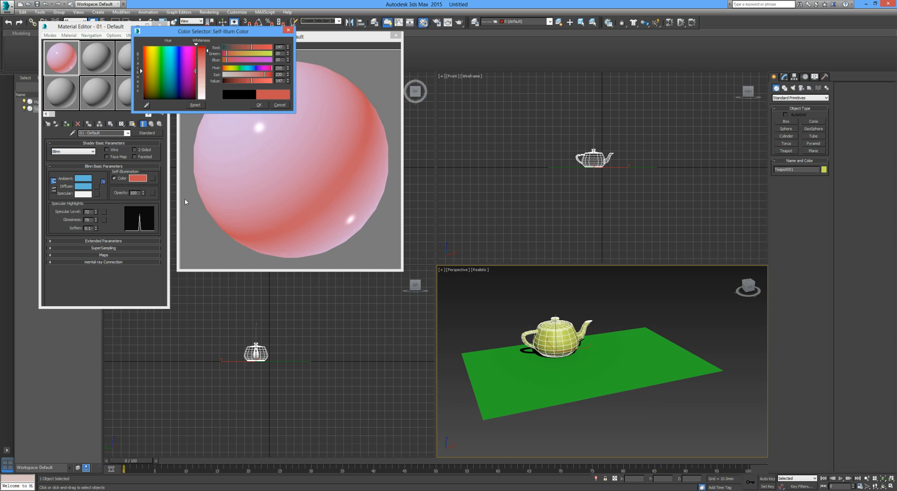
mouse_move(172, 112)
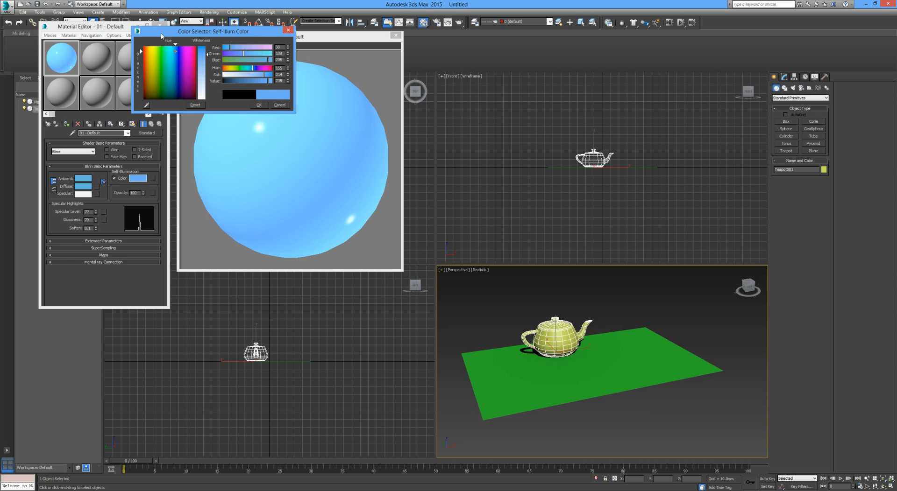
mouse_move(253, 111)
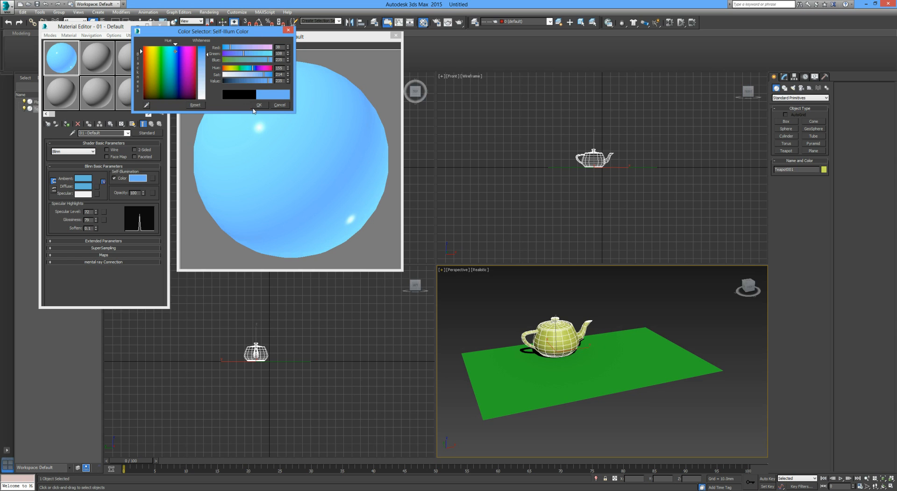
left_click(259, 105)
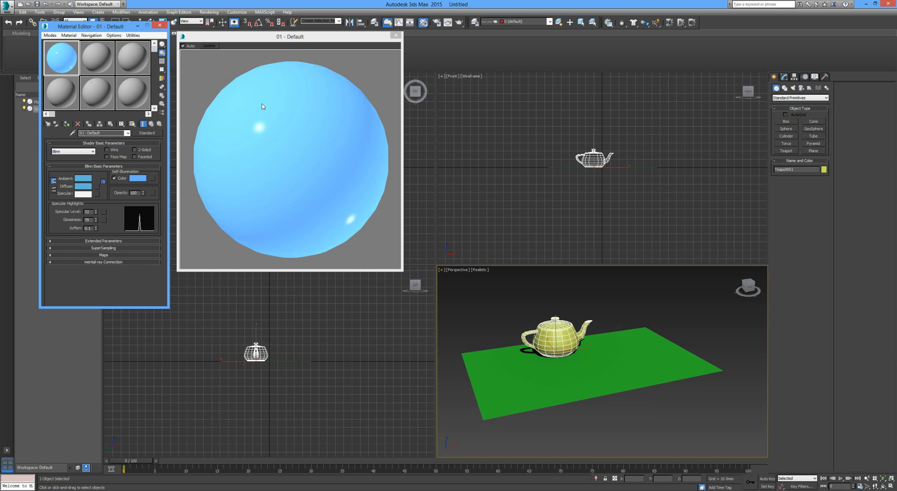
mouse_move(238, 227)
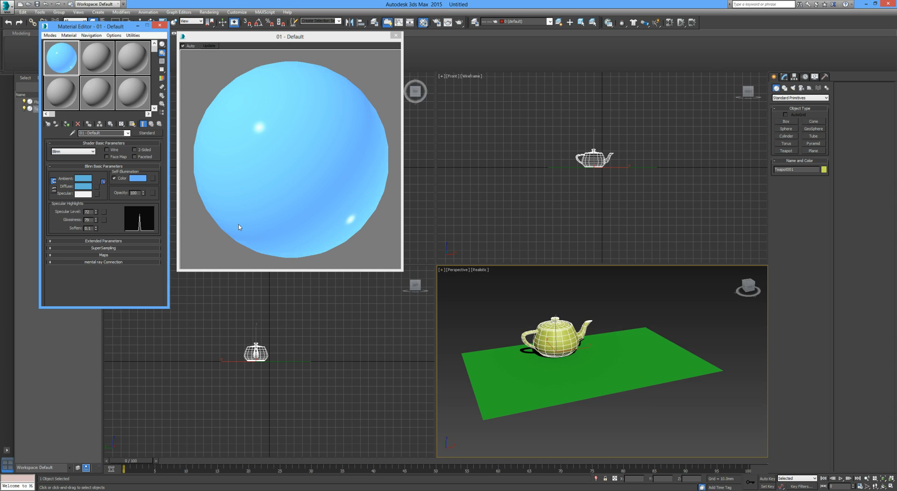
left_click(114, 178)
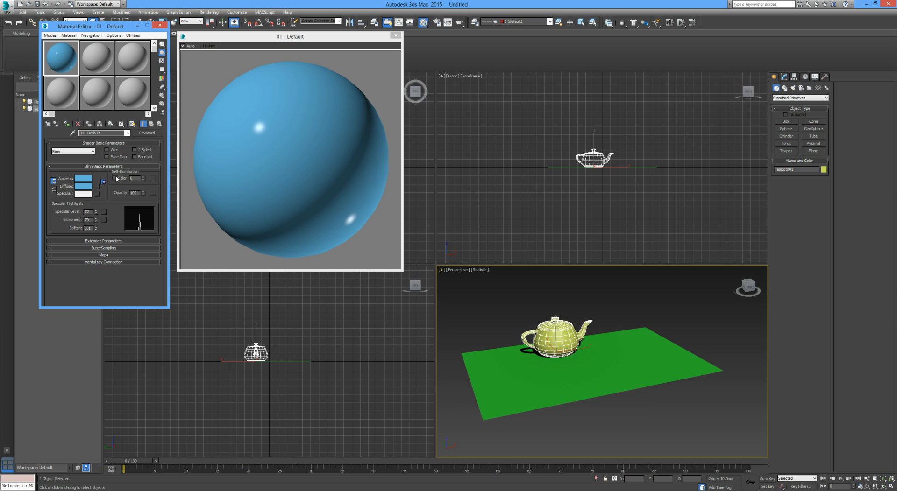
mouse_move(145, 194)
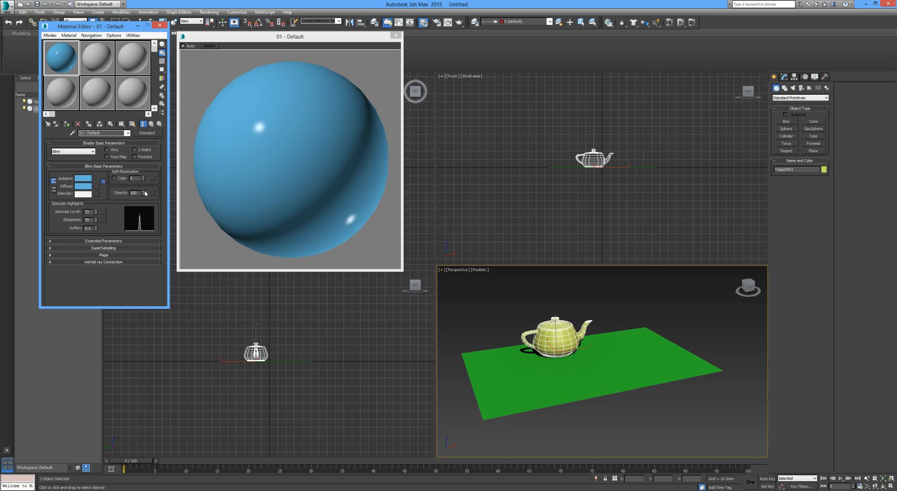
- Check the blue material's Opacity, leaving it at a fully opaque 100
left_click(143, 192)
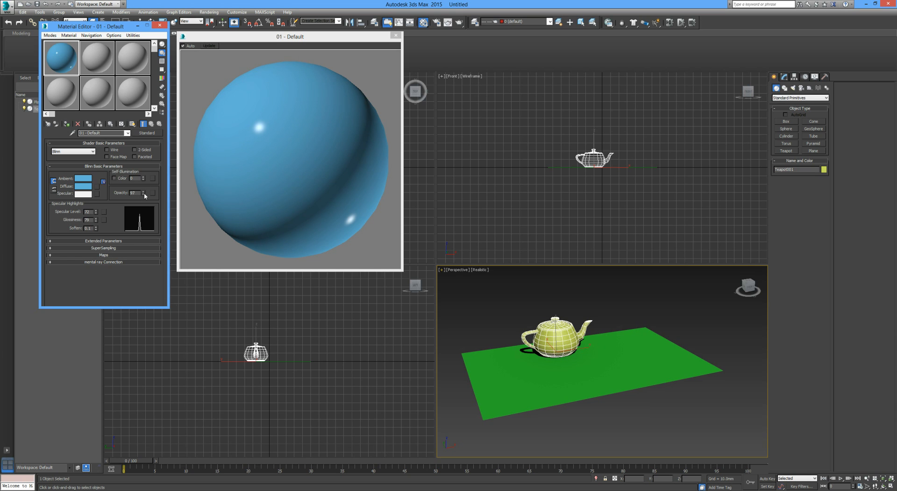
left_click(144, 194)
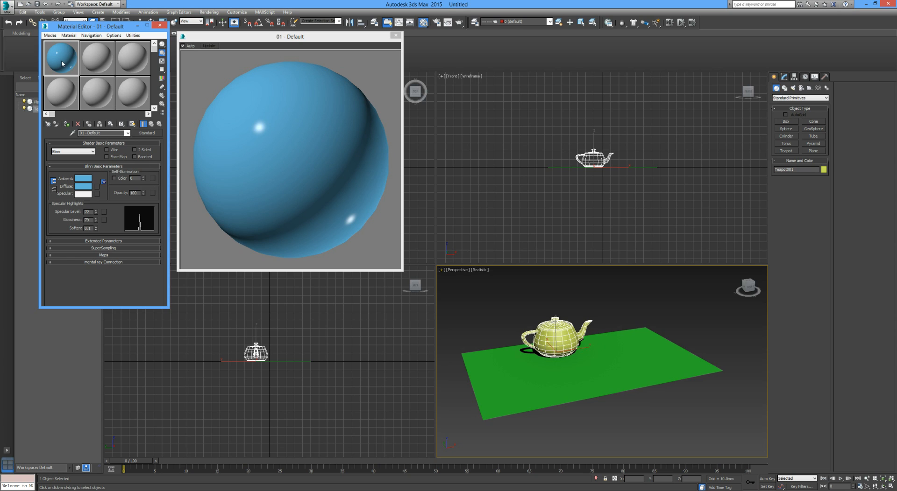
mouse_move(84, 185)
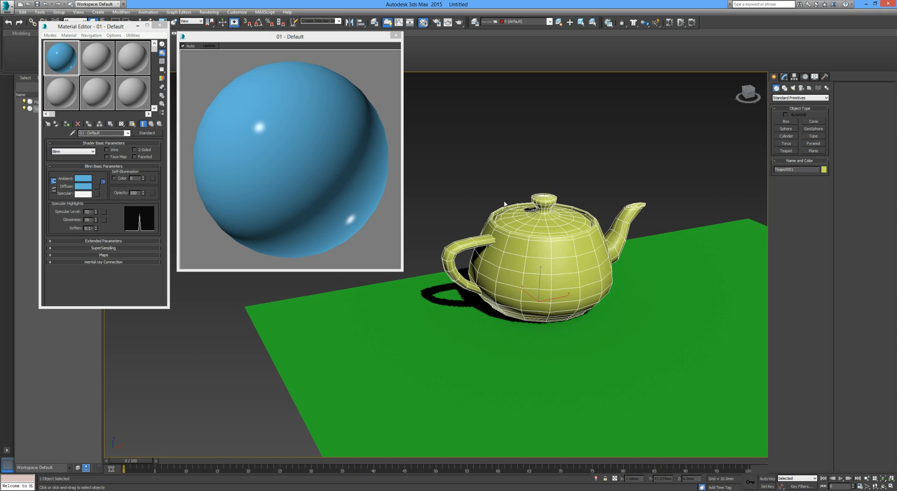
mouse_move(328, 129)
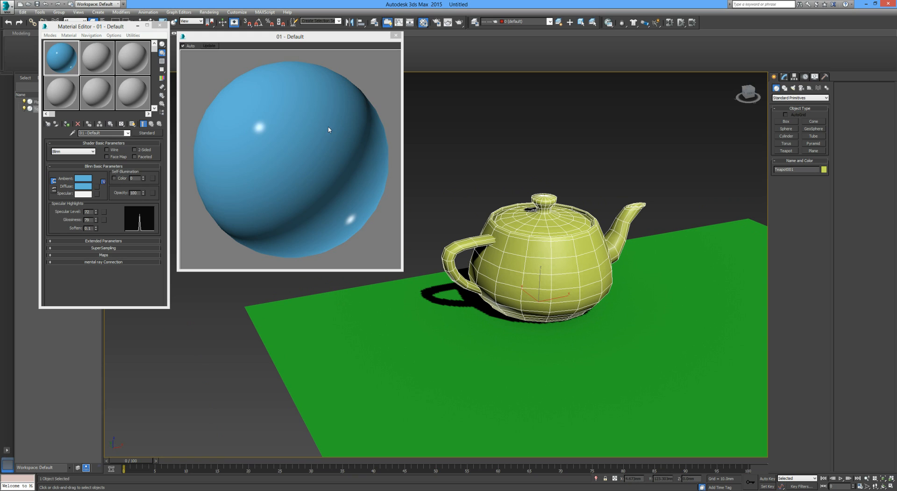
mouse_move(247, 162)
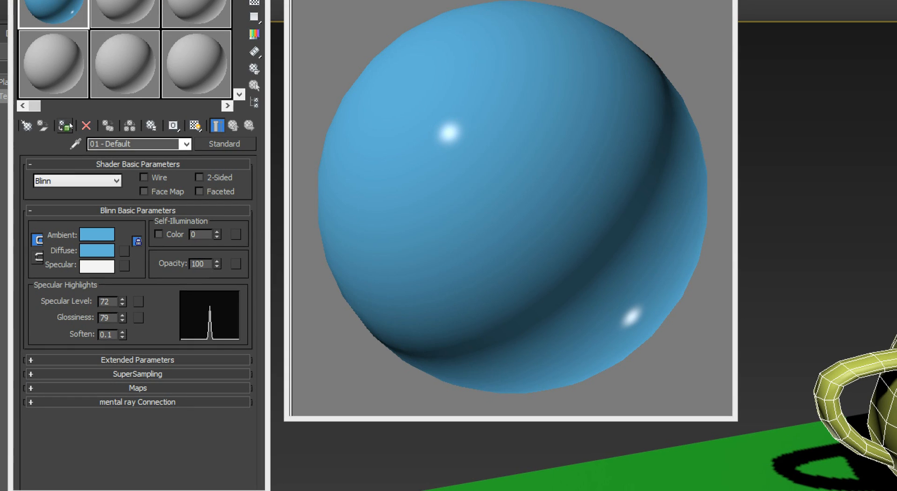
- Assign the blue glossy material to the selected teapot
left_click(68, 125)
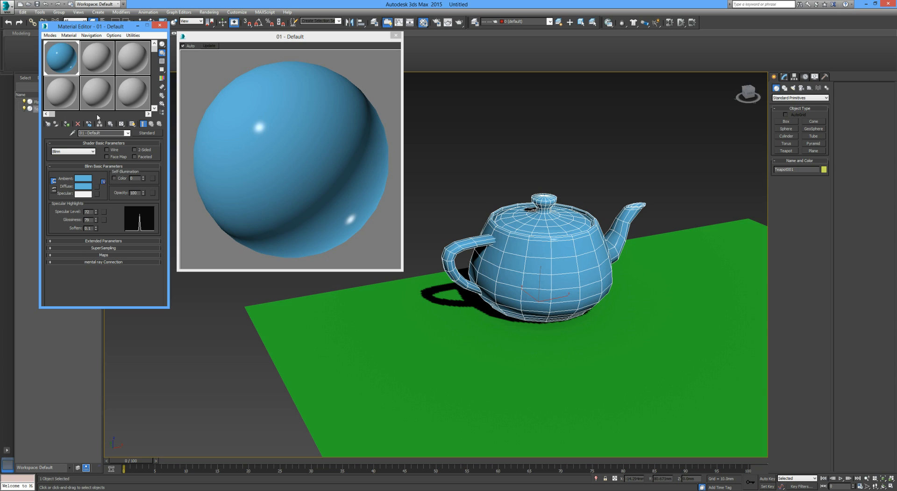
mouse_move(75, 212)
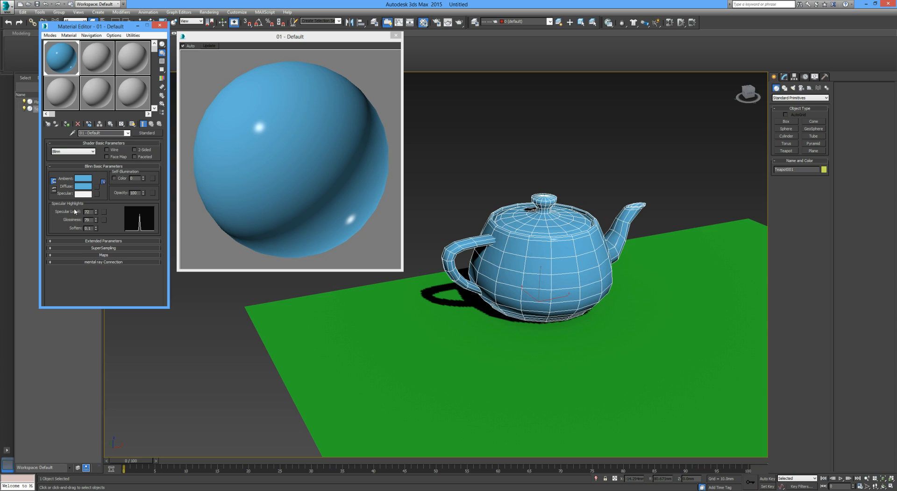
mouse_move(85, 160)
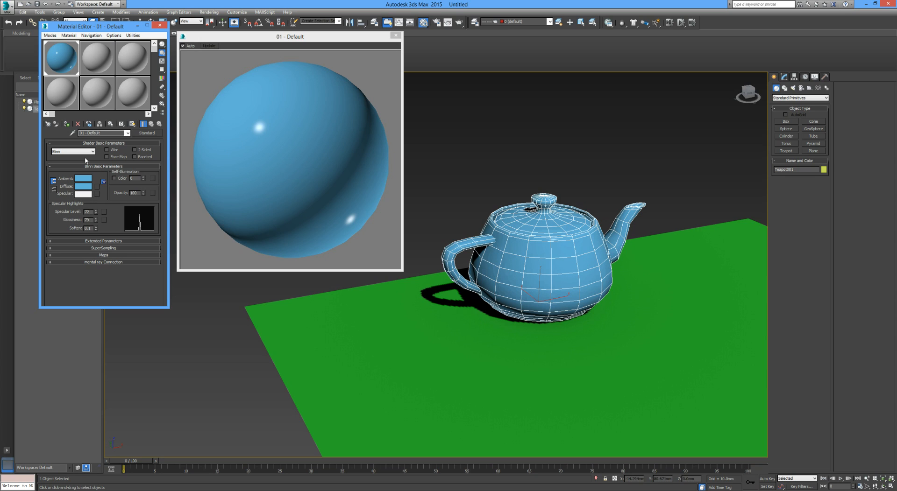
mouse_move(125, 55)
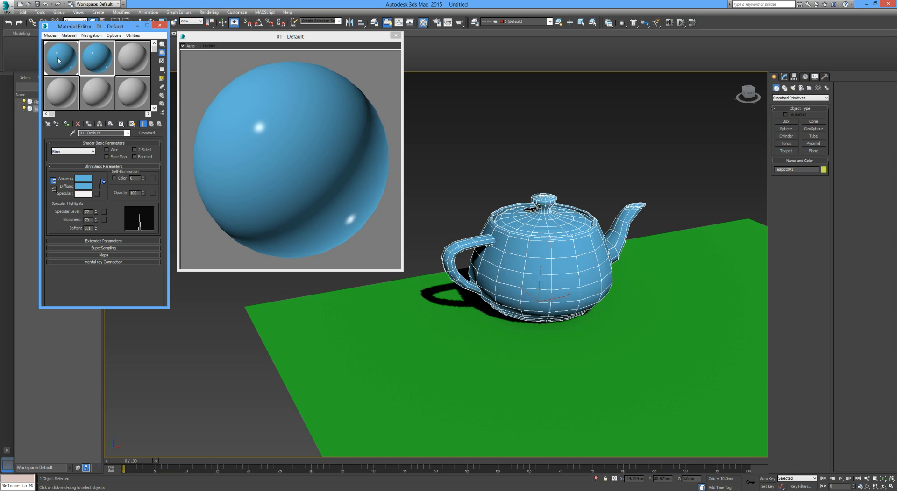
mouse_move(59, 60)
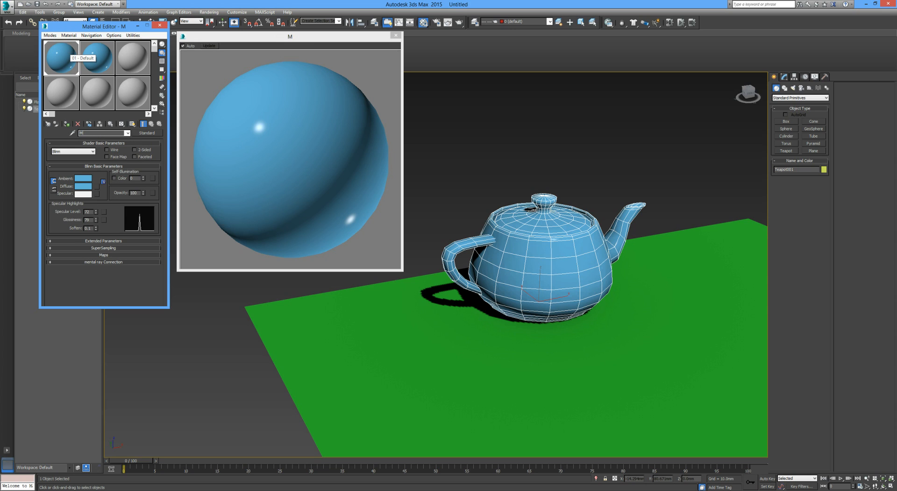
- Start renaming the blue material, entering 'My B' in its name field
type("My B")
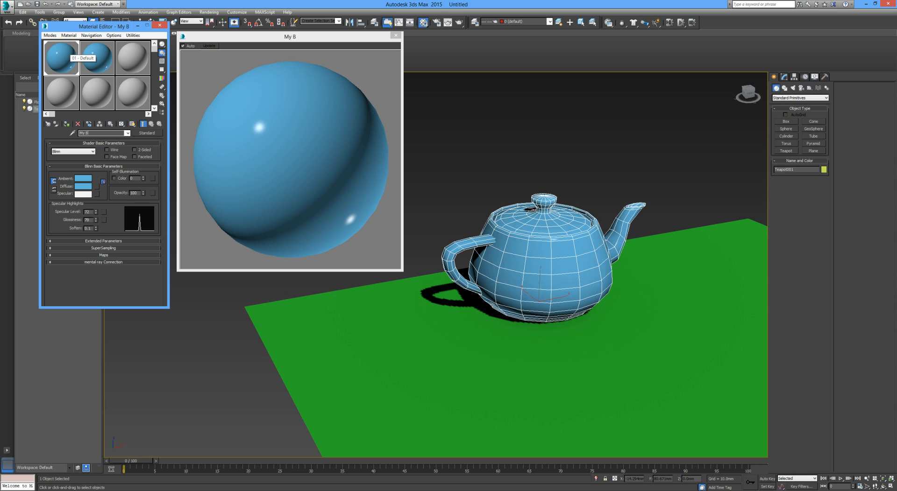
- Finish the name 'My Blue', then make the copied second material pink
type("lue")
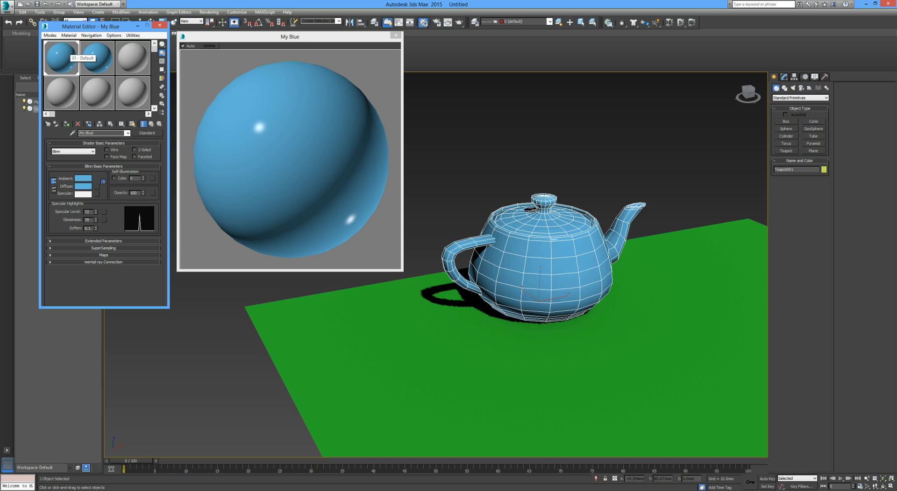
left_click(95, 57)
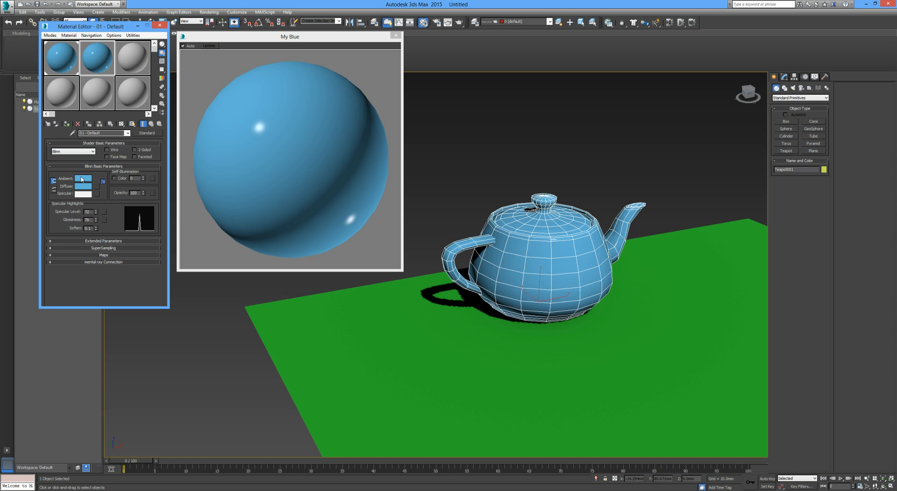
left_click(82, 179)
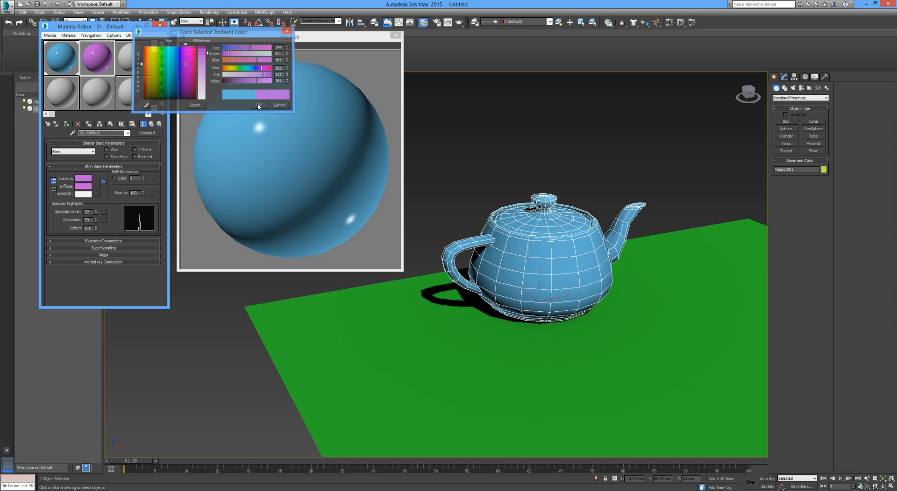
left_click(259, 105)
type("My Pink")
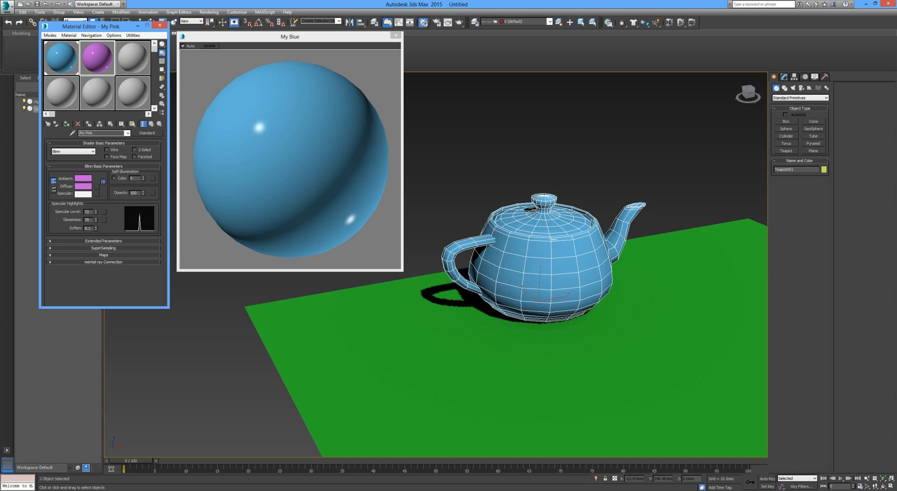
mouse_move(384, 313)
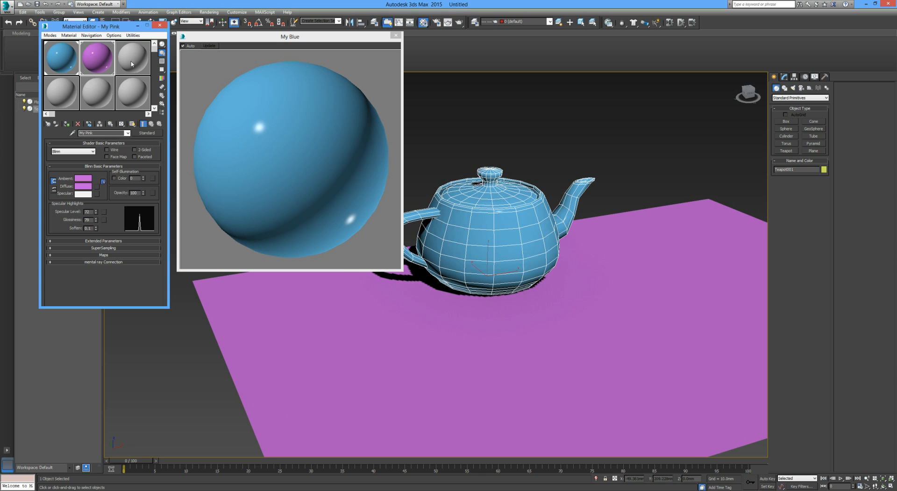
- Assign My Pink to the plane and copy it into the third sample slot
left_click(132, 57)
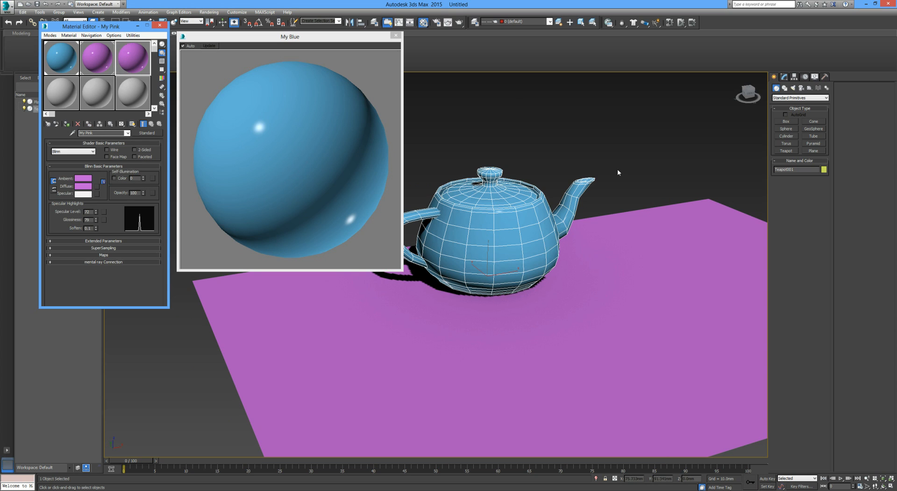
- Create a hemisphere and assign the third slot's material, renaming the duplicate to My Pink 2
left_click(786, 129)
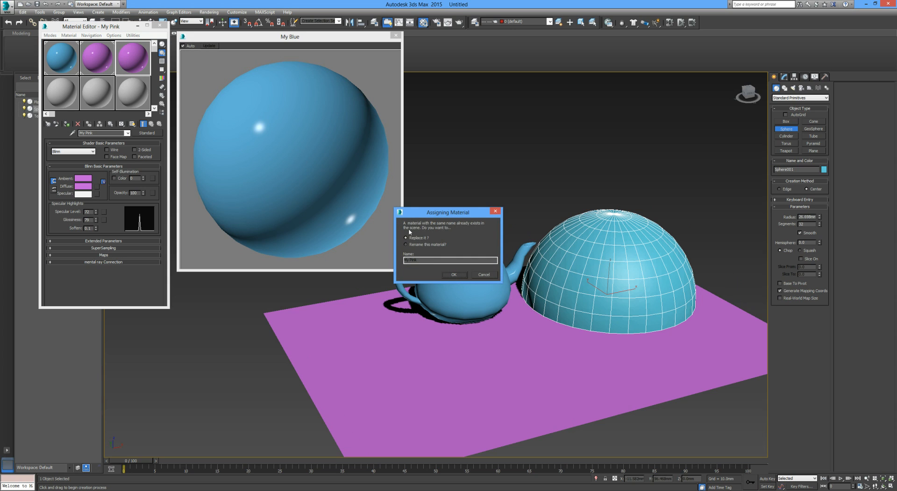
mouse_move(429, 231)
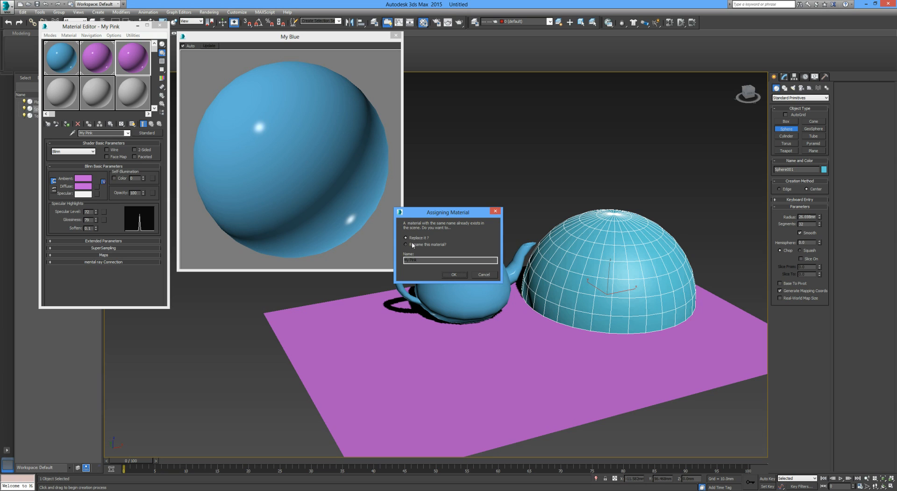
left_click(406, 245)
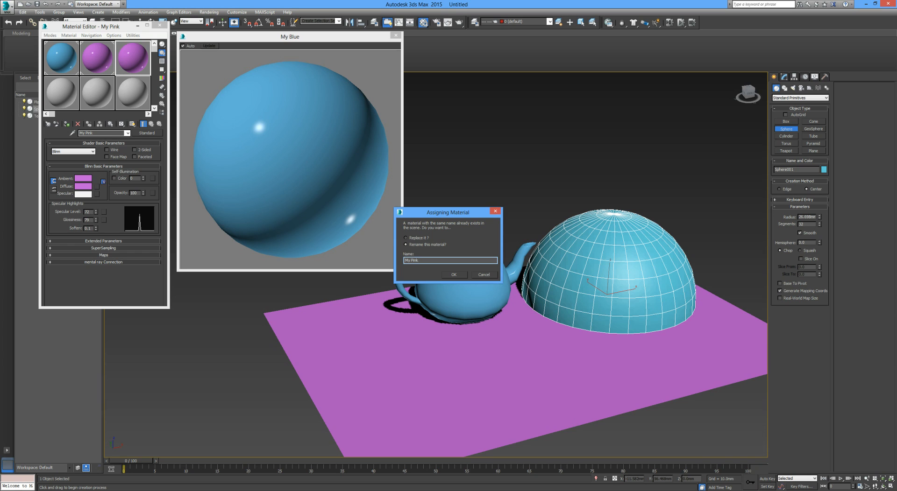
left_click(454, 275)
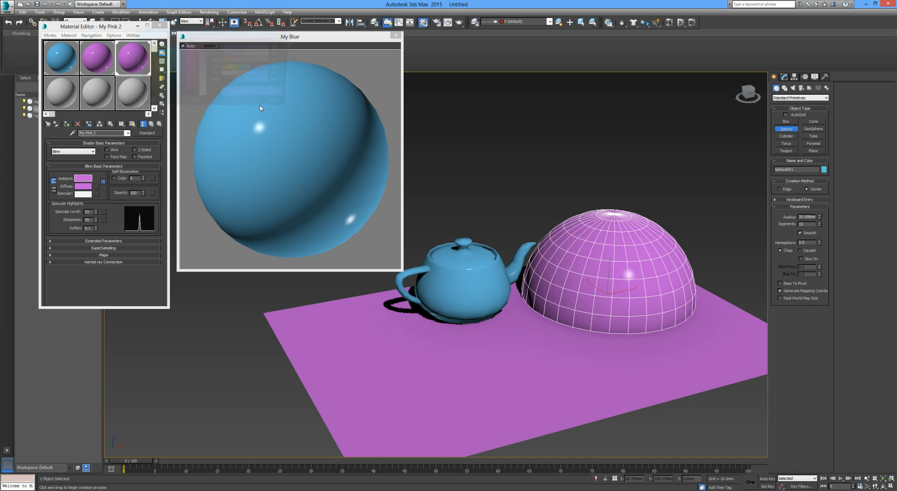
left_click(83, 179)
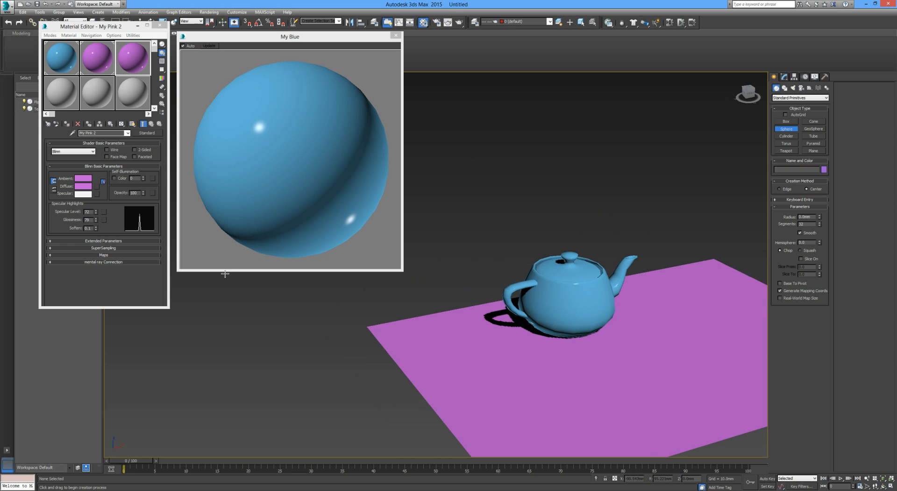
mouse_move(111, 180)
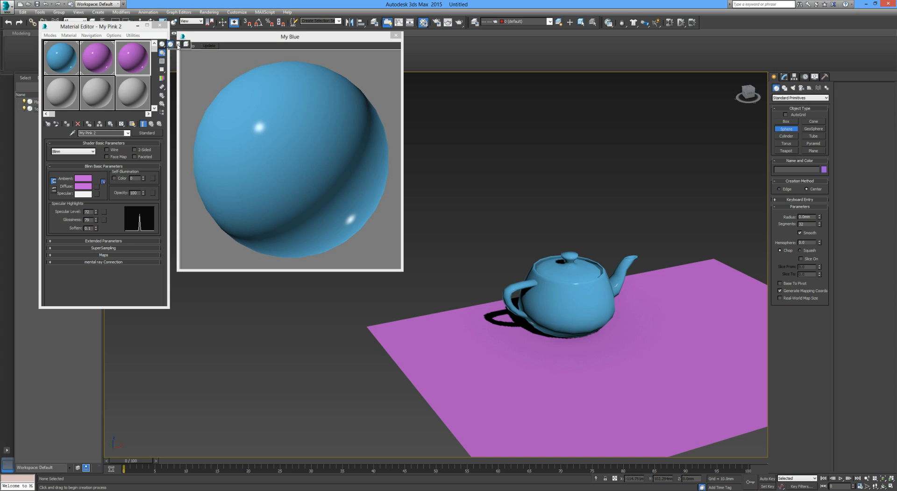
- Preview My Pink 2 on a cylinder sample and show it in a magnified window
left_click(132, 57)
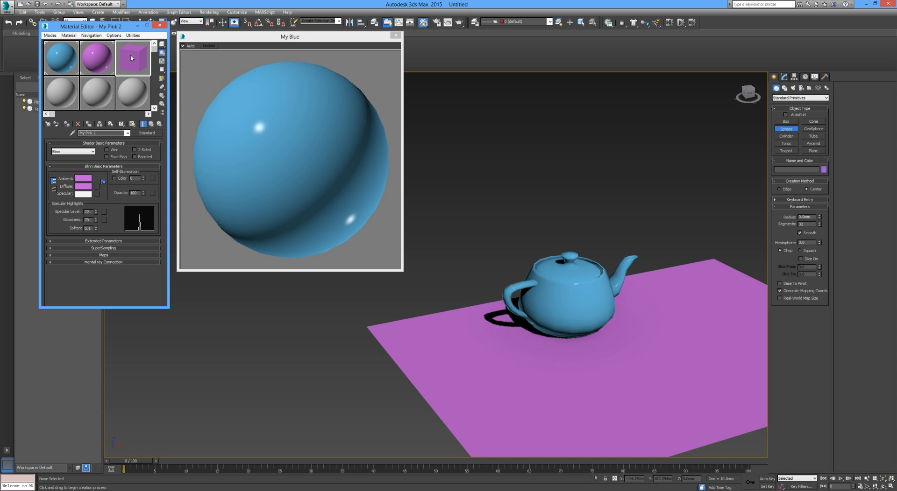
double_click(132, 57)
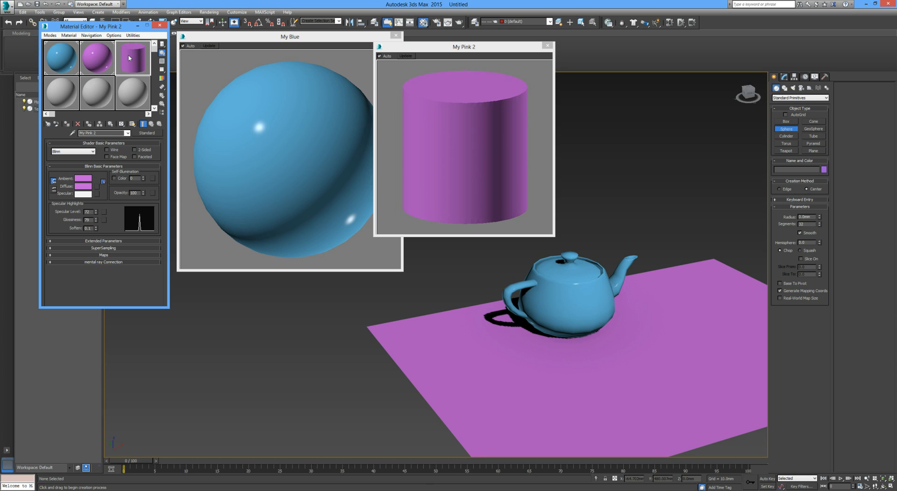
mouse_move(142, 59)
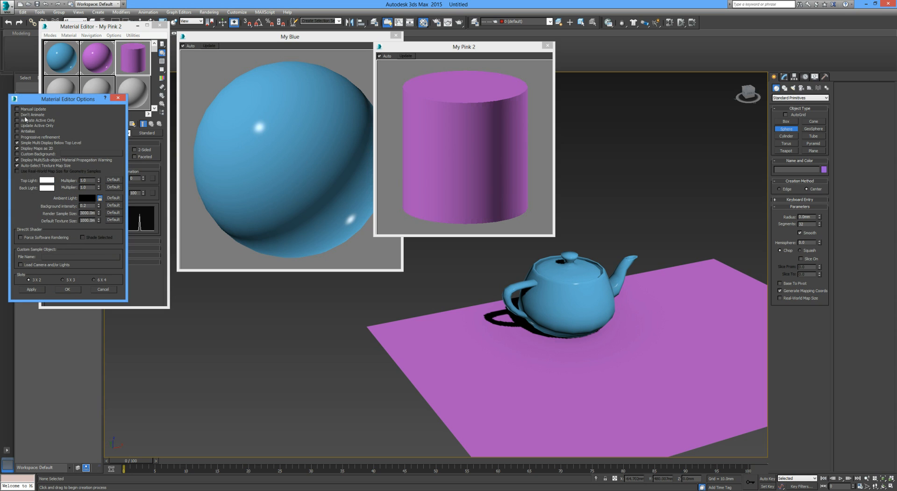
mouse_move(25, 227)
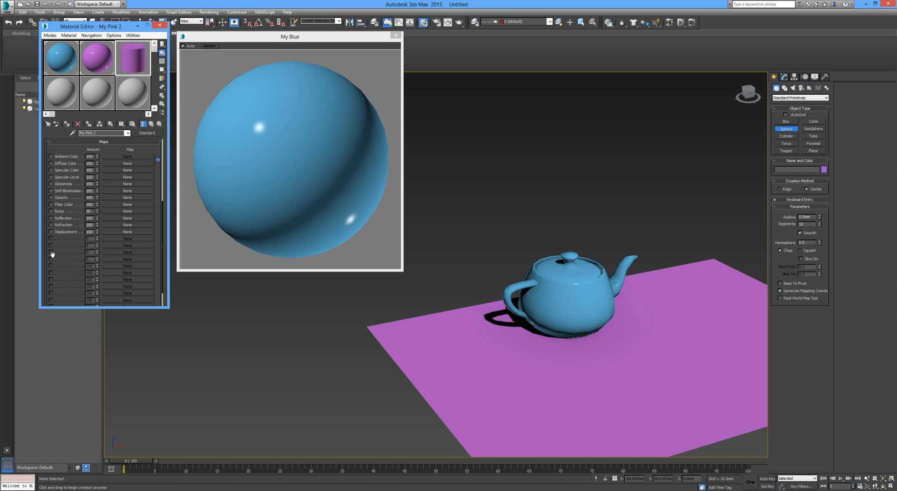
mouse_move(64, 164)
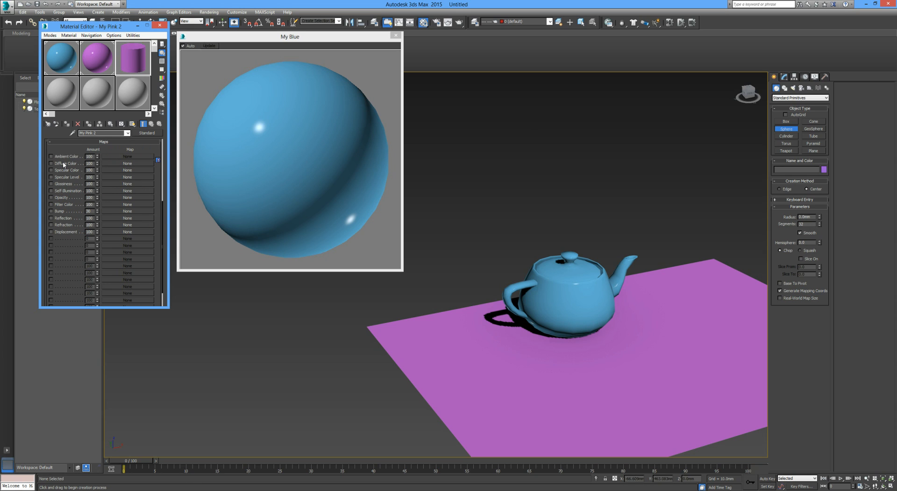
mouse_move(79, 177)
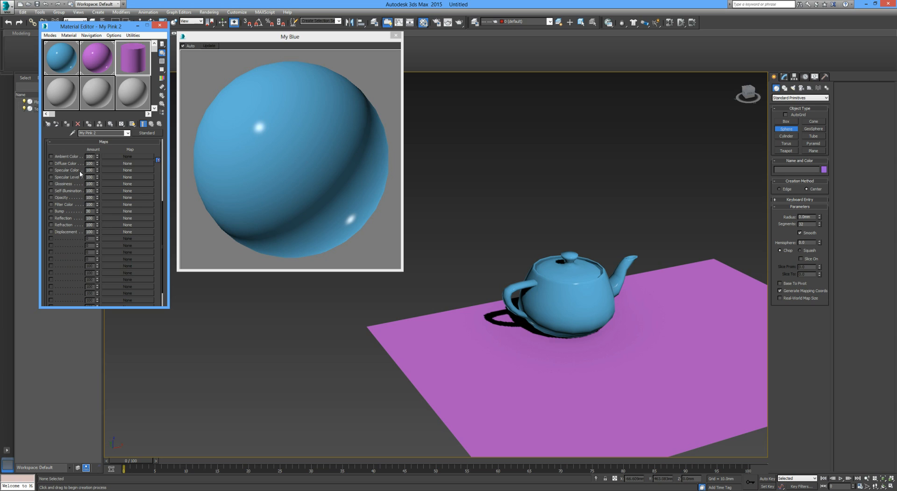
mouse_move(61, 199)
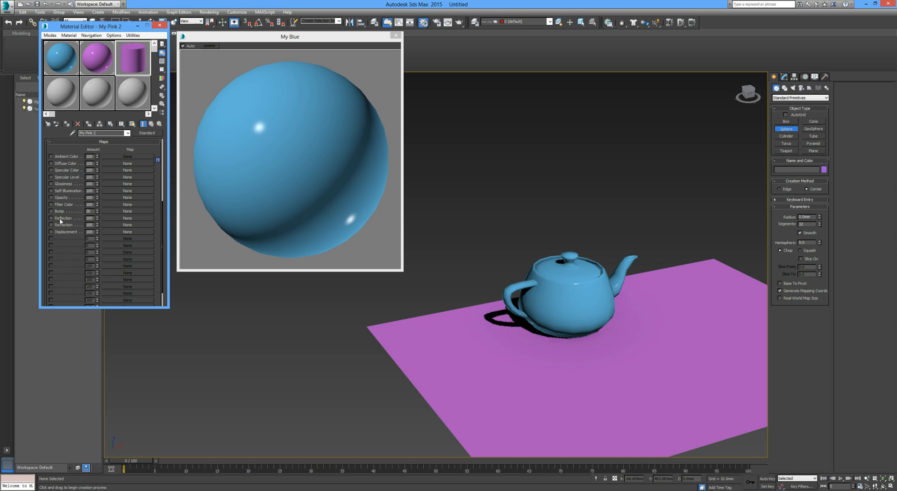
mouse_move(126, 166)
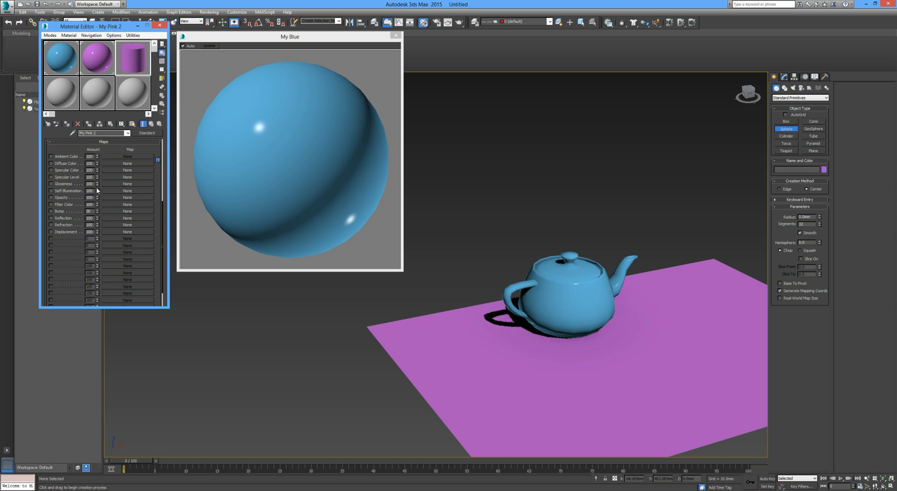
mouse_move(121, 192)
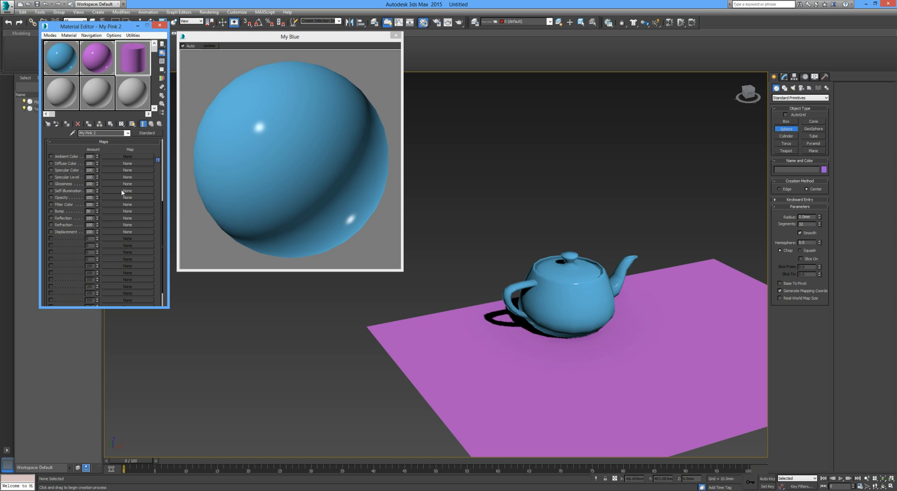
mouse_move(62, 96)
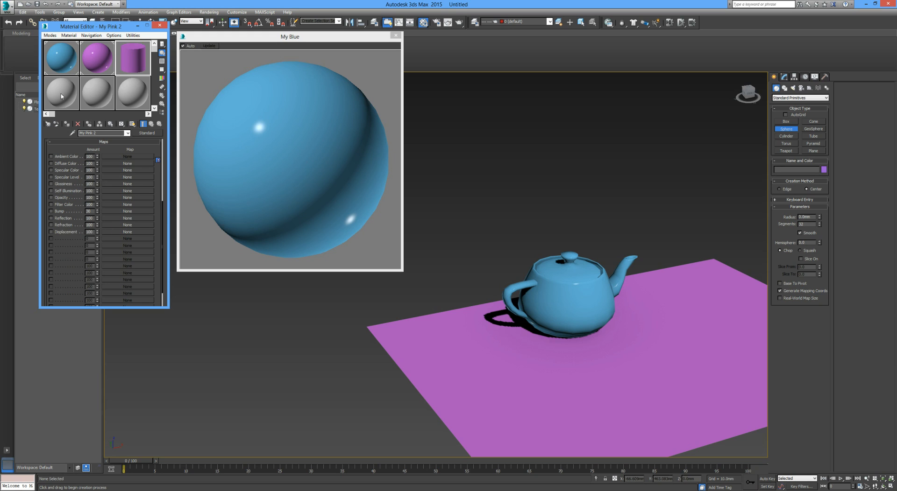
- Activate the unused 07 - Default slot, view the Material/Map Browser, and close it unchanged
left_click(61, 93)
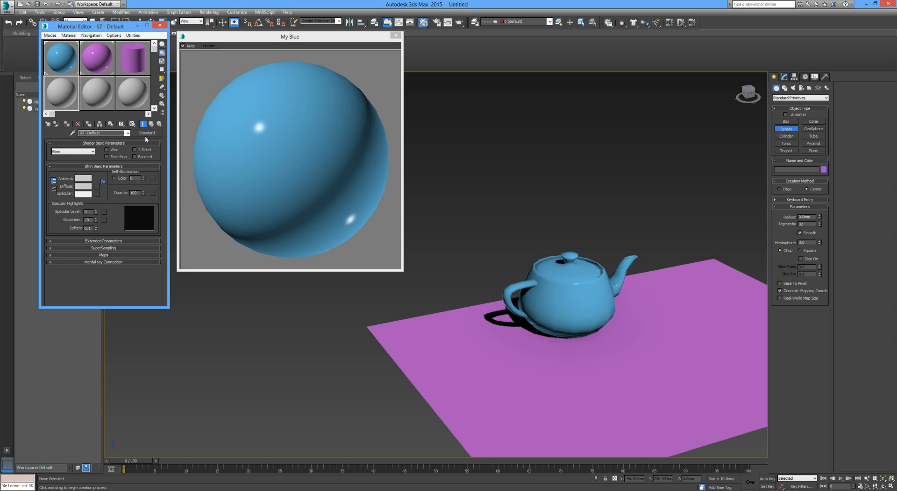
left_click(147, 133)
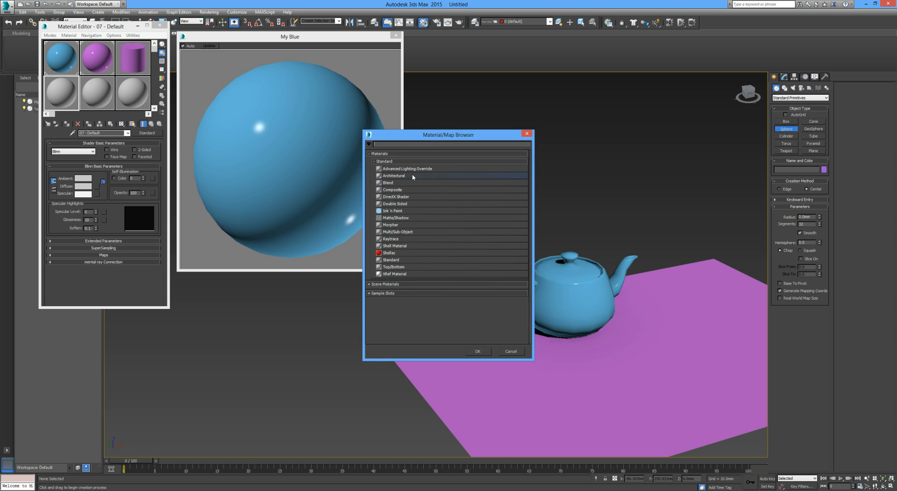
mouse_move(408, 196)
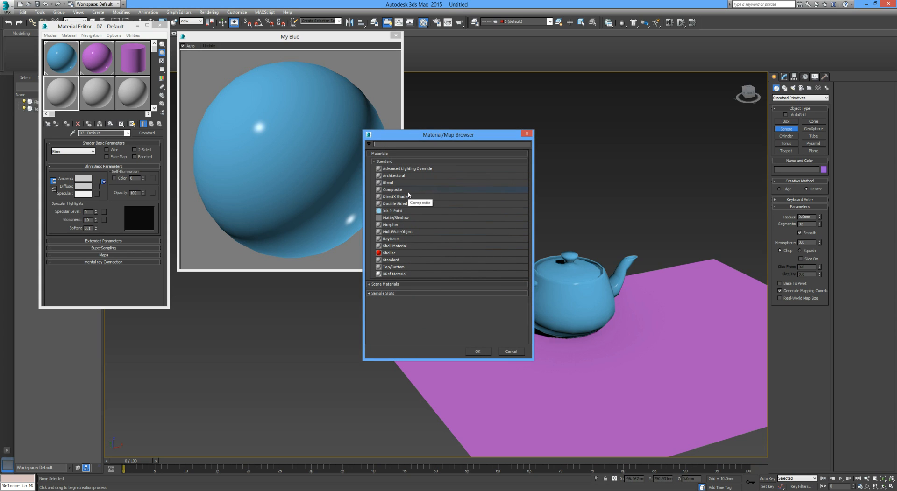
mouse_move(394, 170)
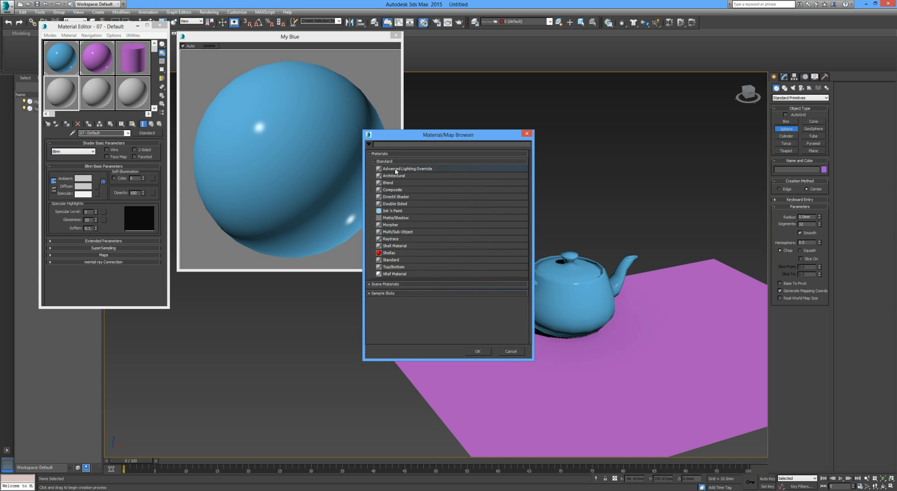
mouse_move(536, 153)
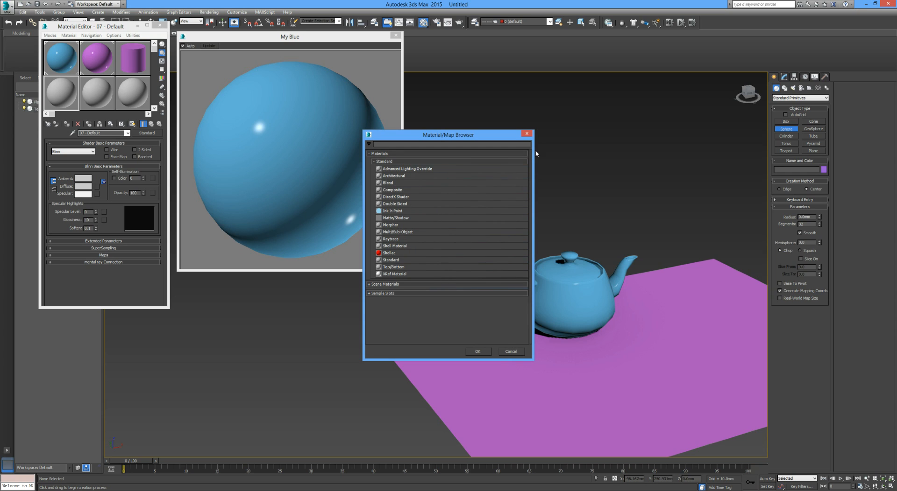
mouse_move(526, 135)
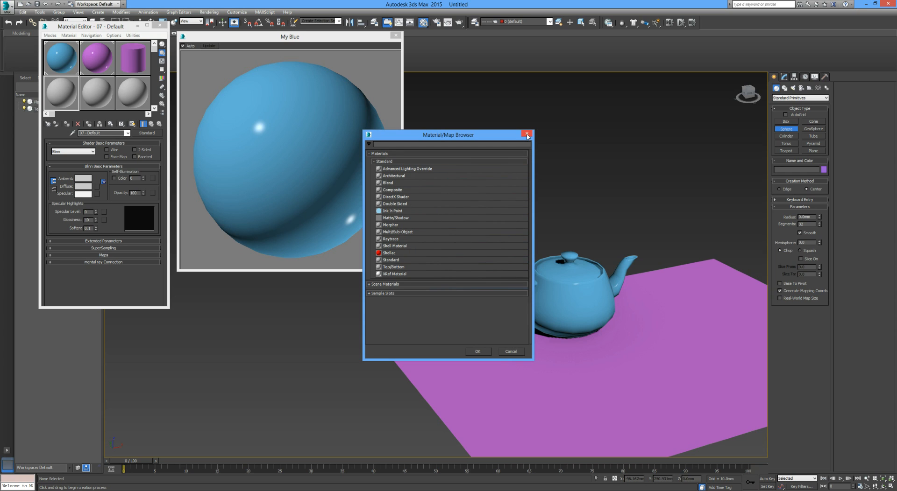
left_click(526, 134)
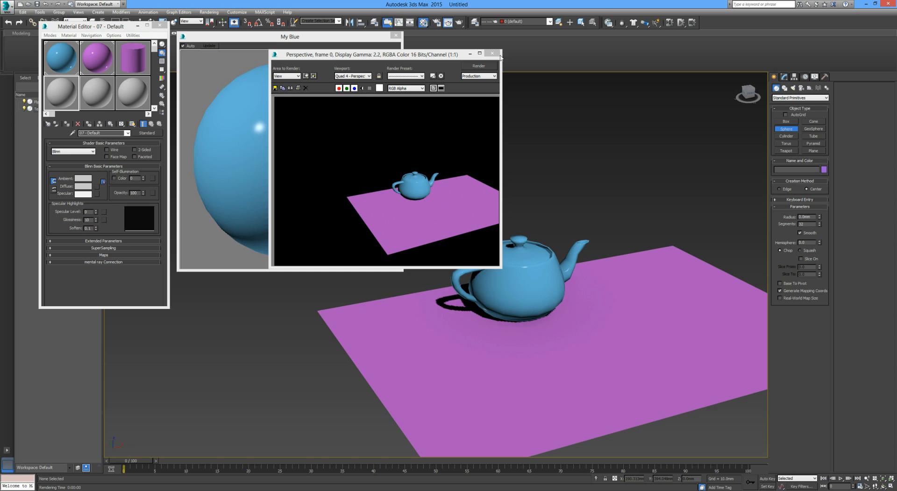
- Render a production frame of the blue teapot on the pink plane, then close the frame window
left_click(492, 53)
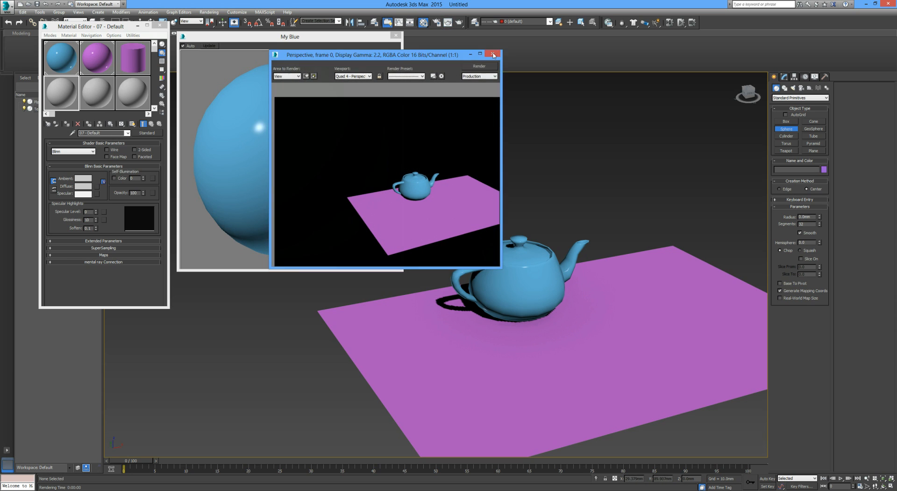
left_click(492, 54)
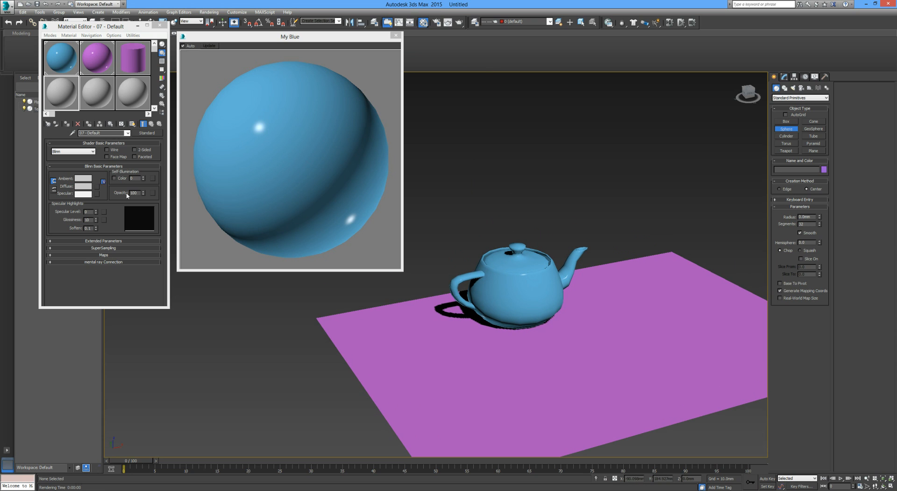
left_click(147, 133)
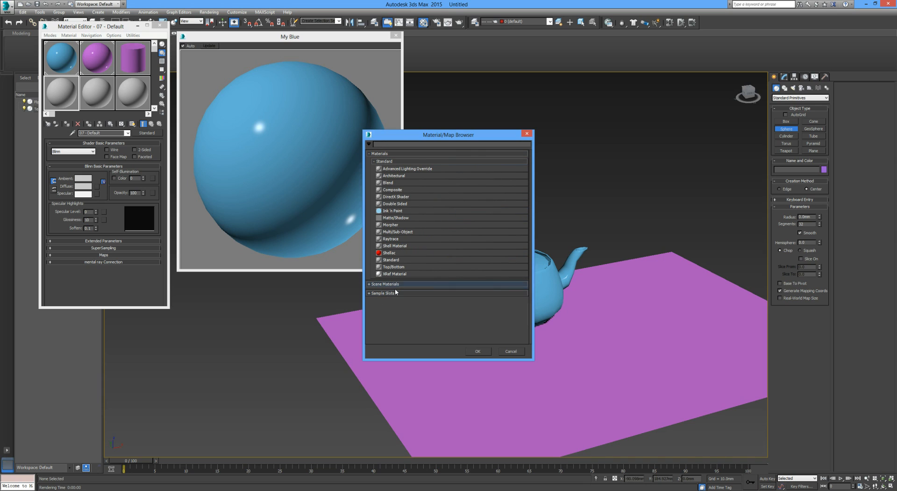
mouse_move(412, 284)
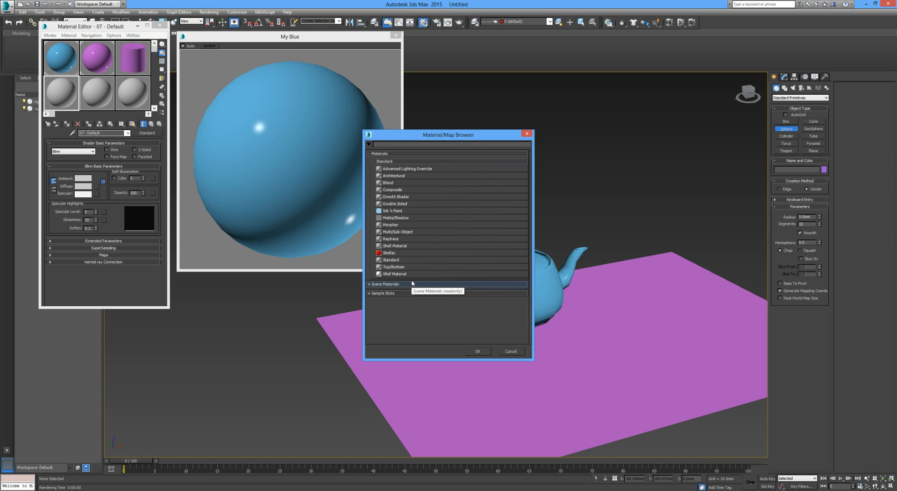
left_click(510, 352)
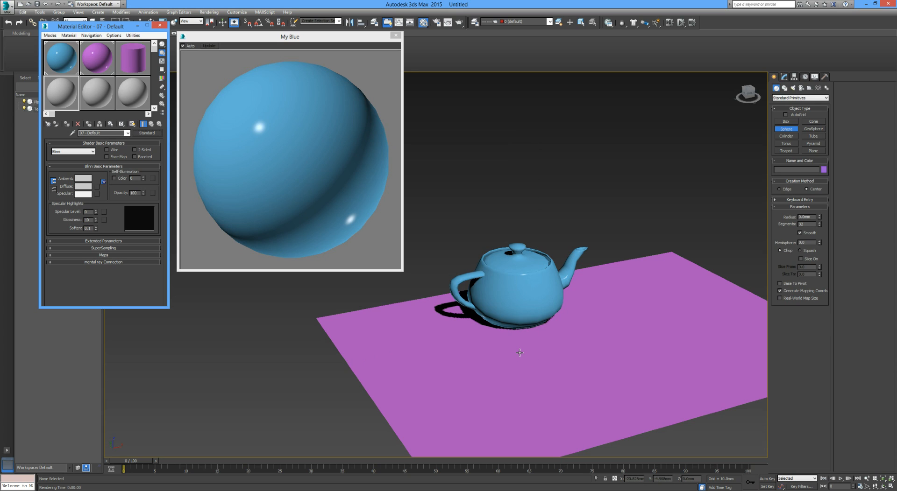